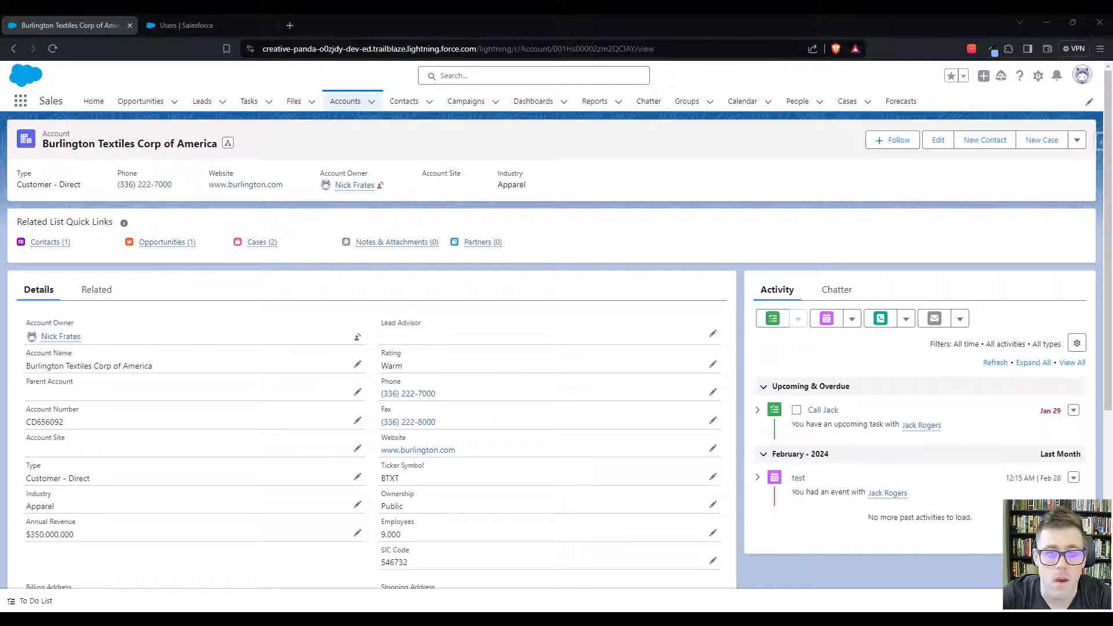
mouse_move(315, 372)
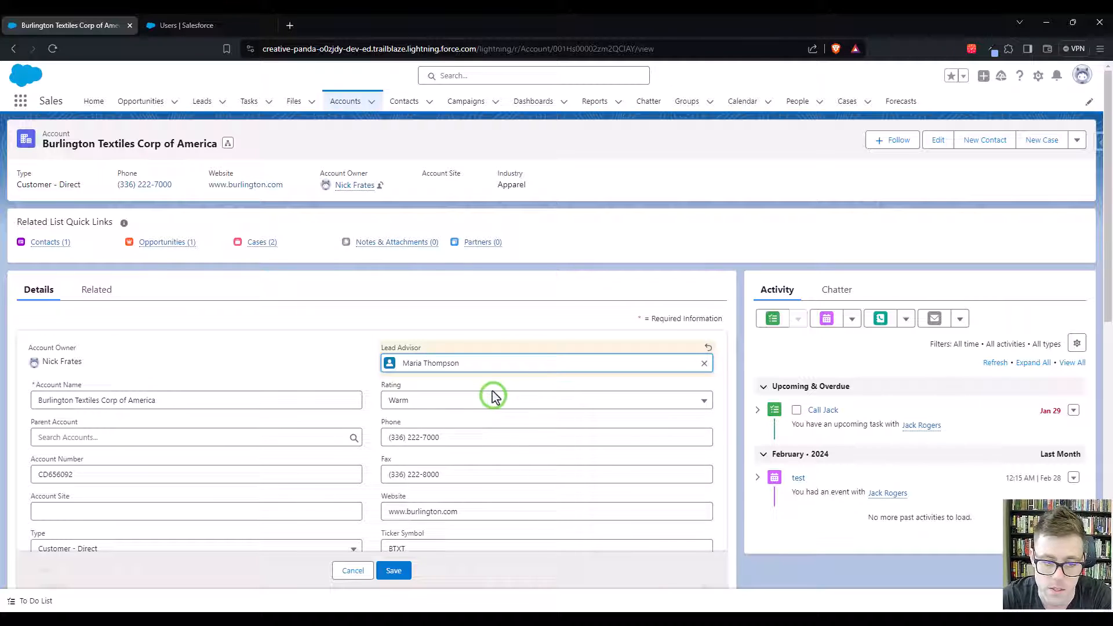
click(395, 571)
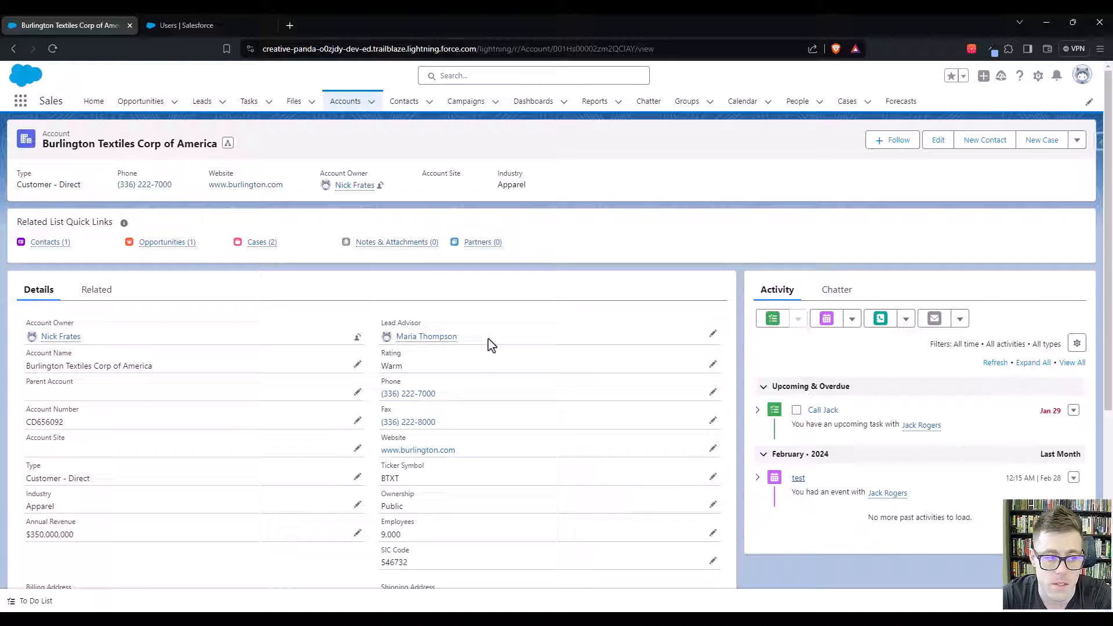
mouse_move(416, 363)
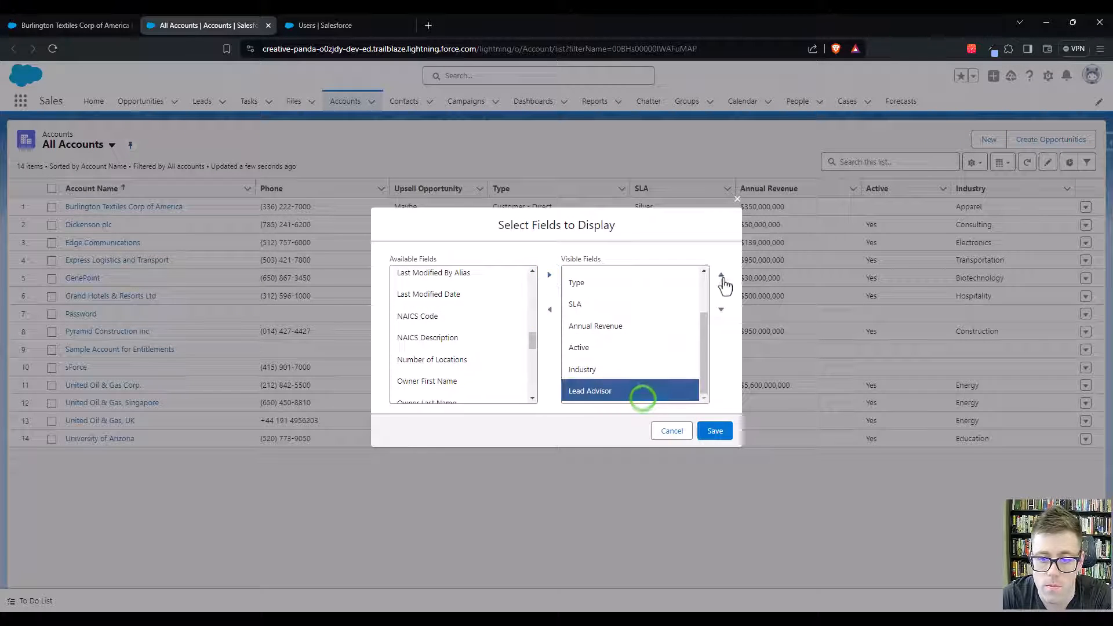
- Move Lead Advisor up in the visible column order and save the field selection
click(722, 279)
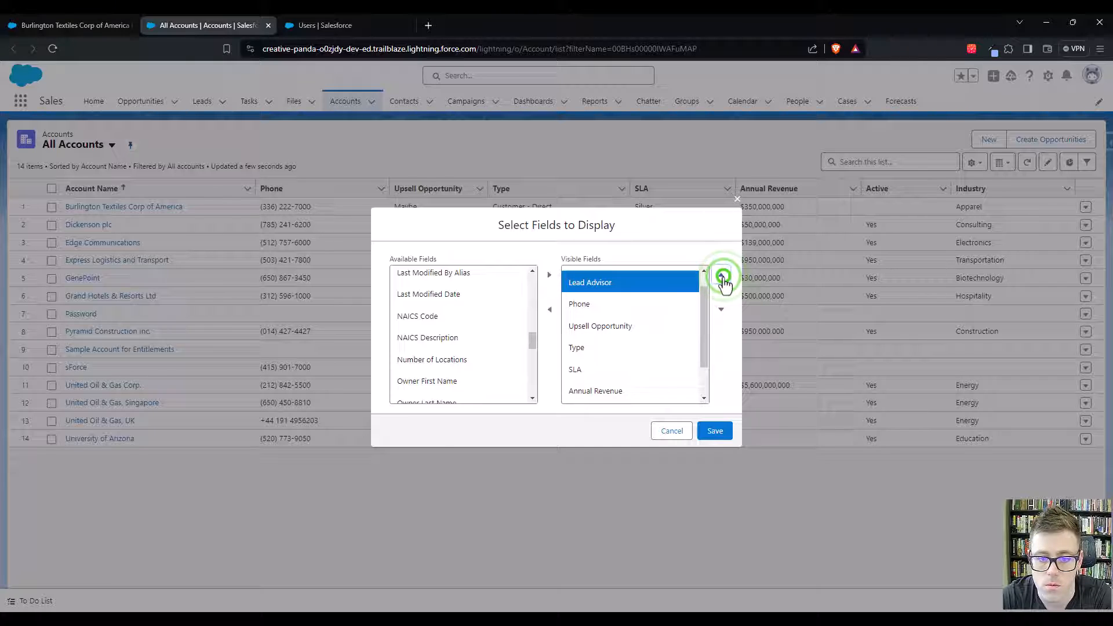
click(714, 430)
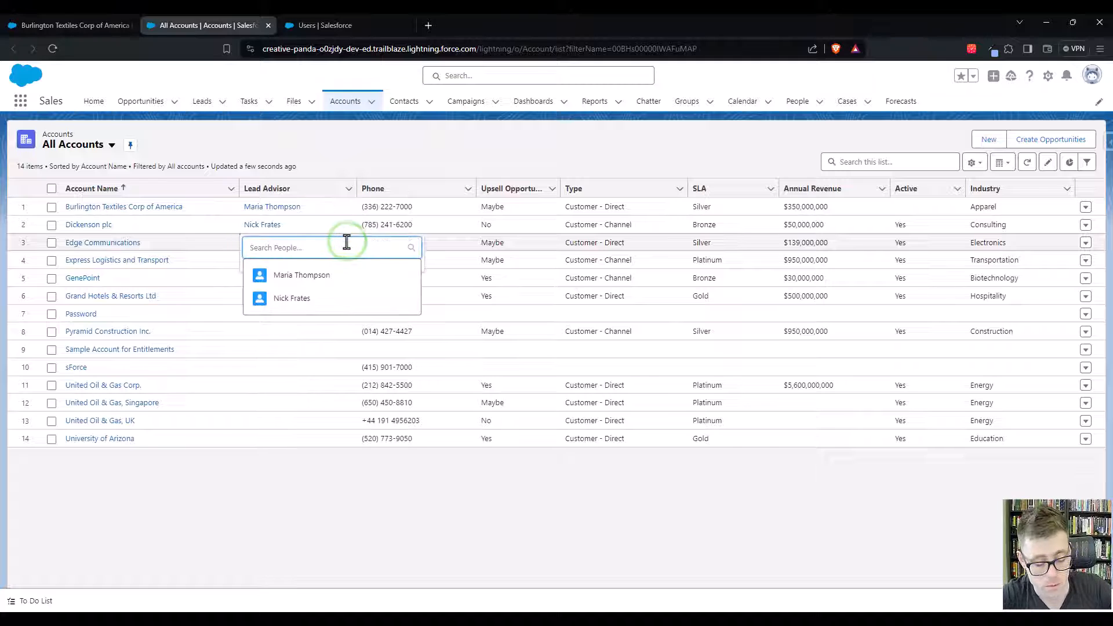
- Pick lead advisors for rows 3–7 in the All Accounts list and save the inline edits
click(300, 275)
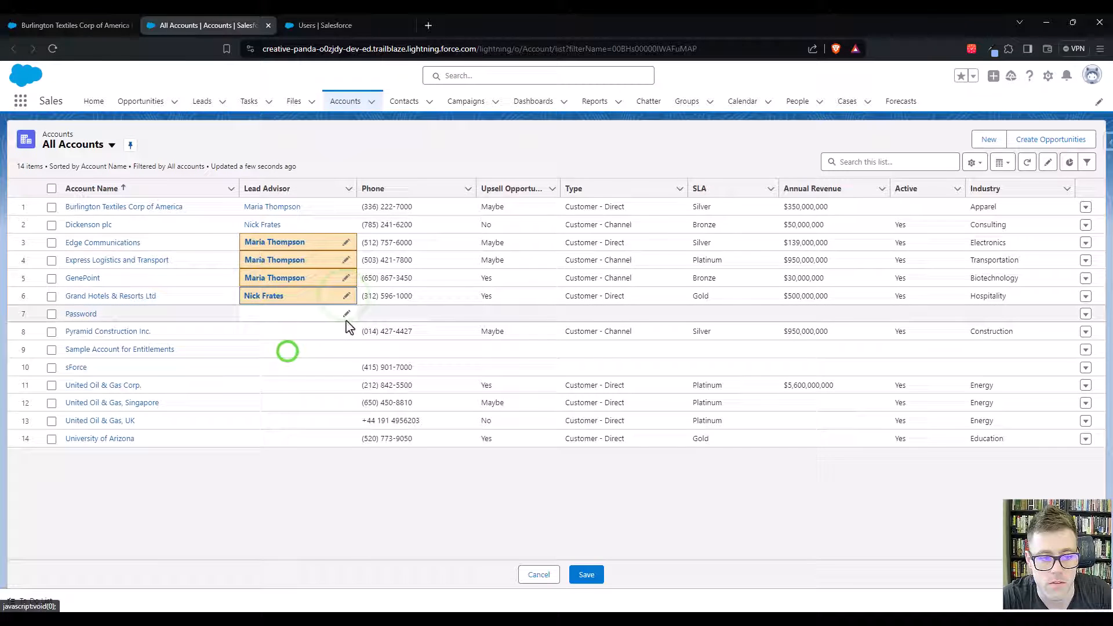
click(585, 573)
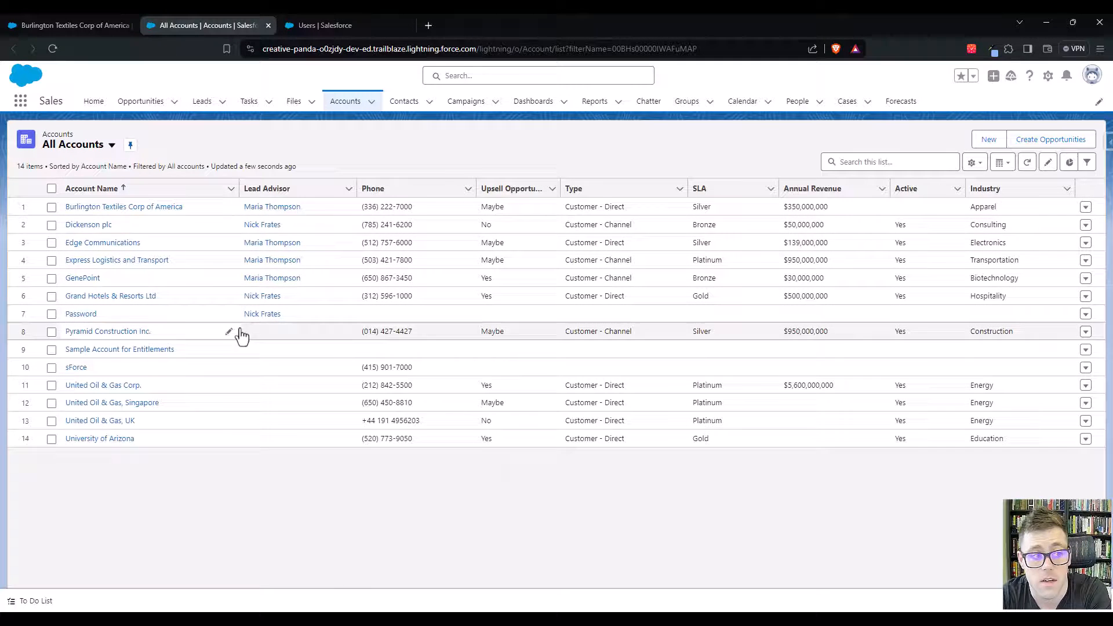
mouse_move(275, 382)
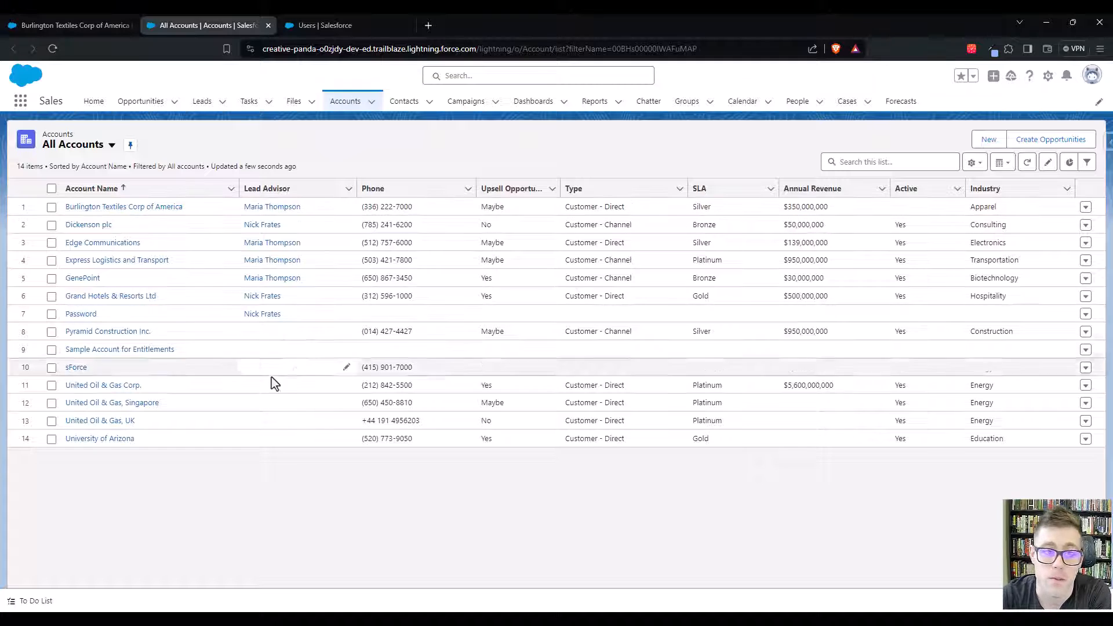
mouse_move(262, 297)
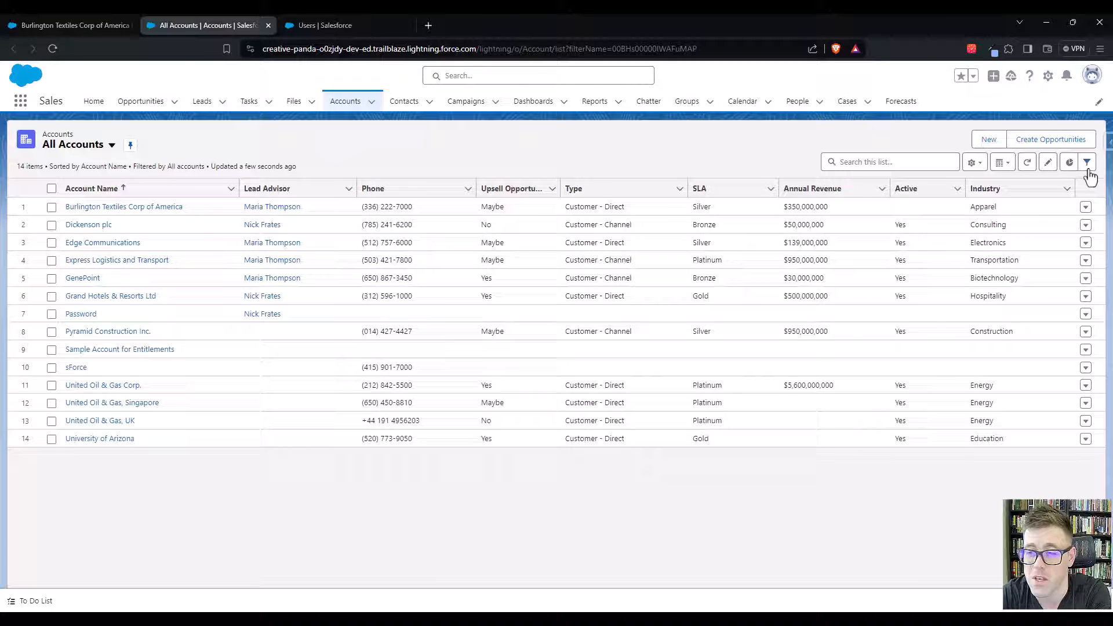
click(1086, 161)
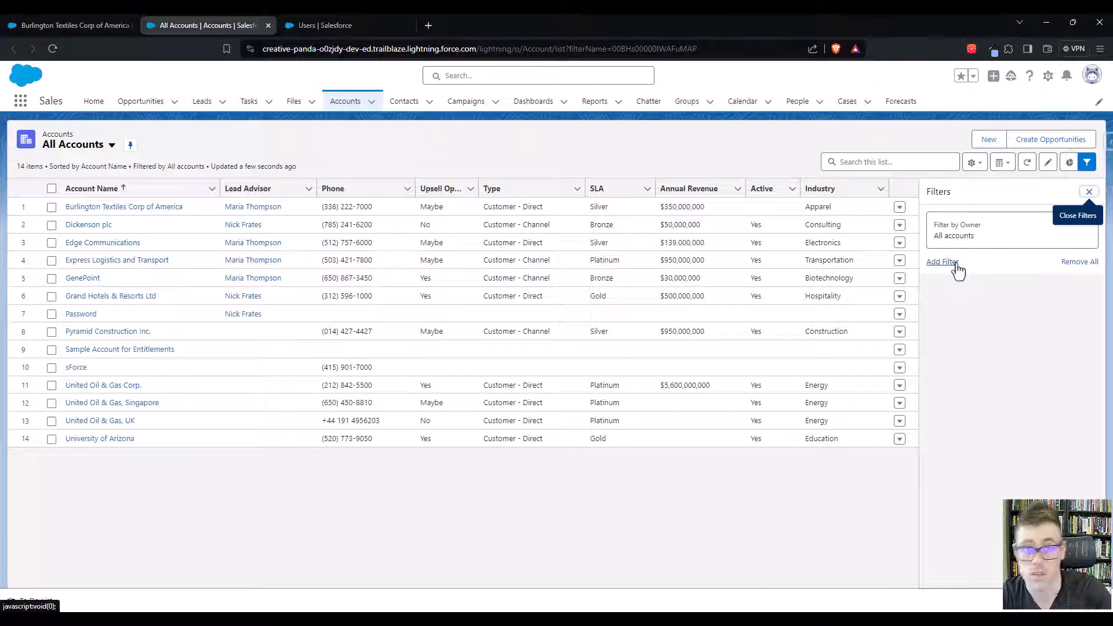
click(942, 262)
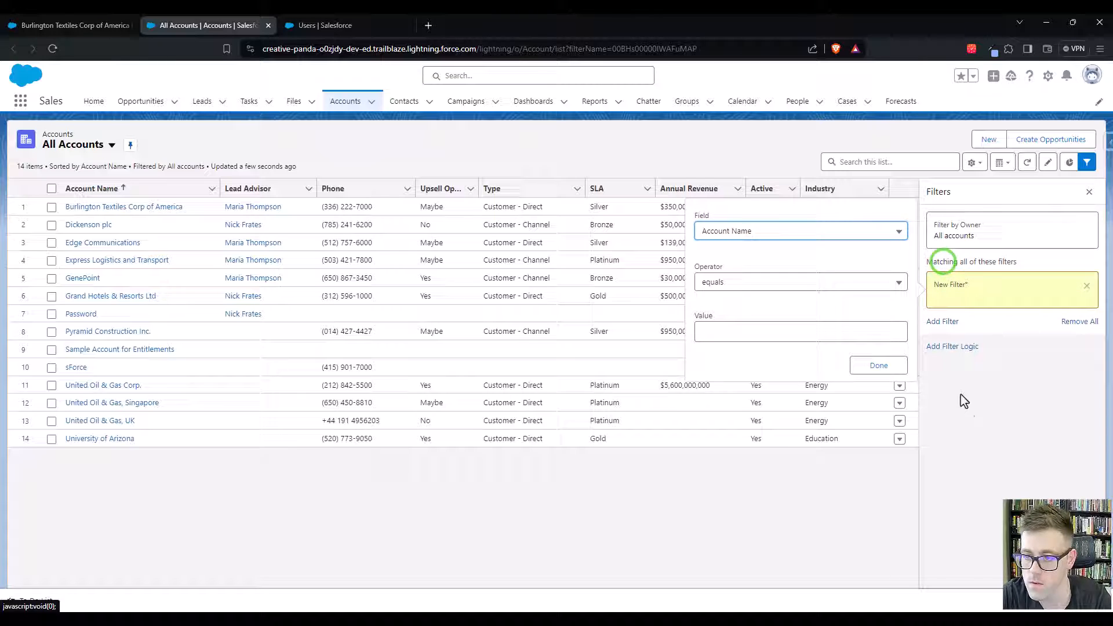
click(800, 231)
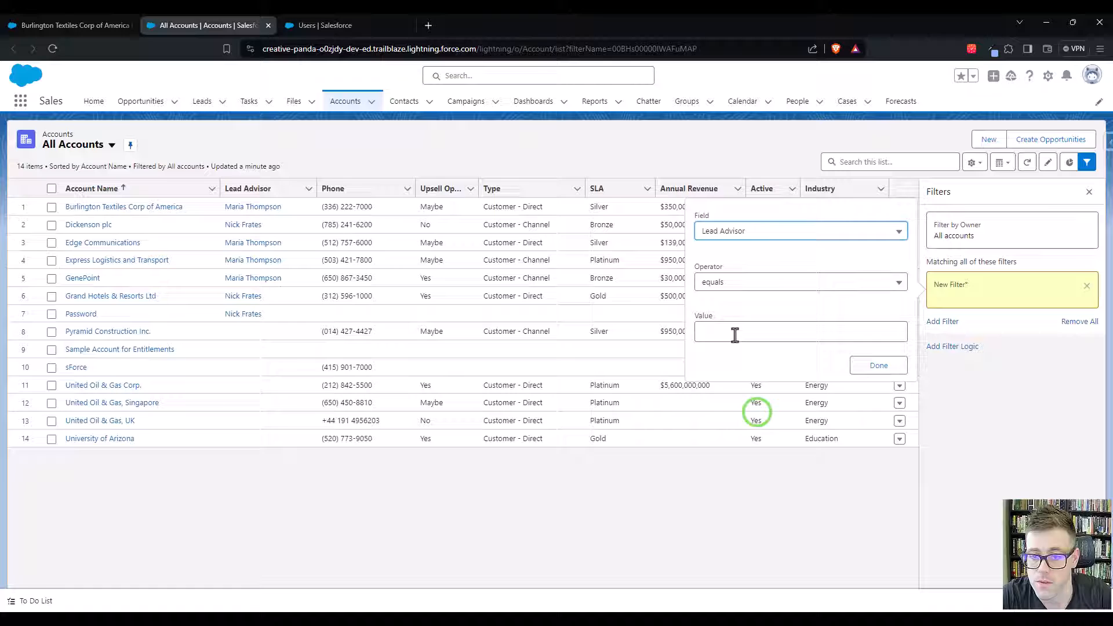
text(Nick Frates)
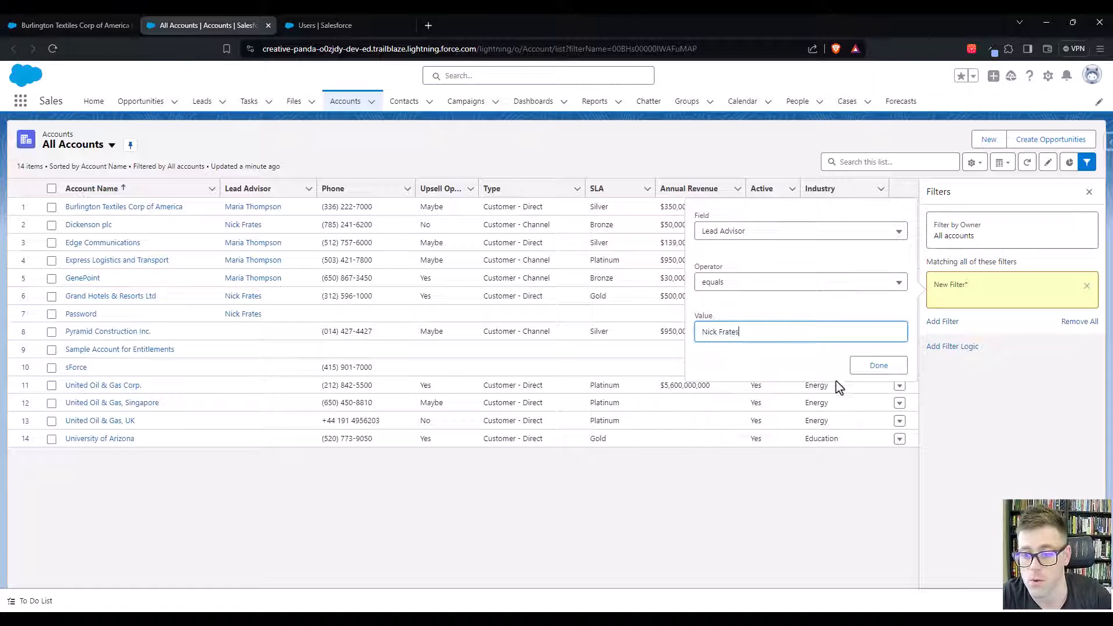
click(879, 365)
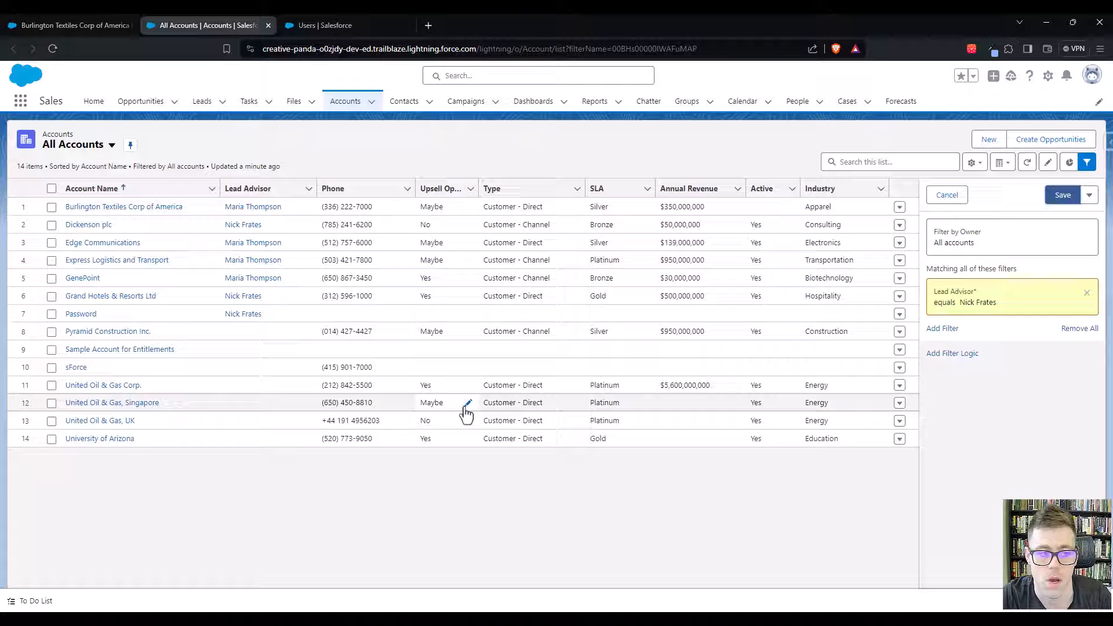
mouse_move(469, 414)
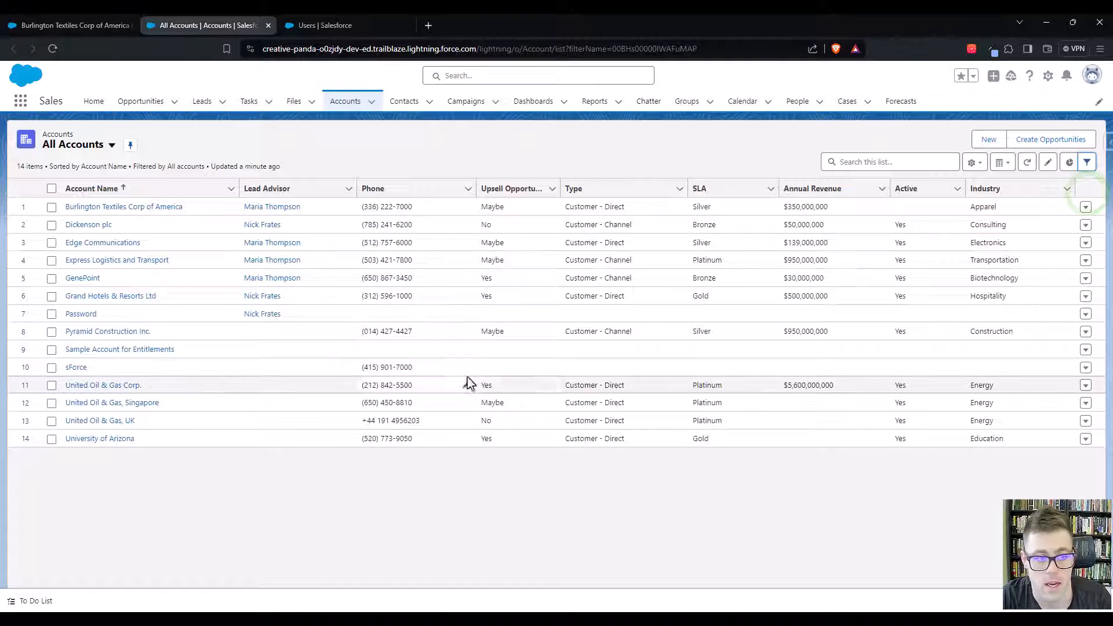
mouse_move(357, 243)
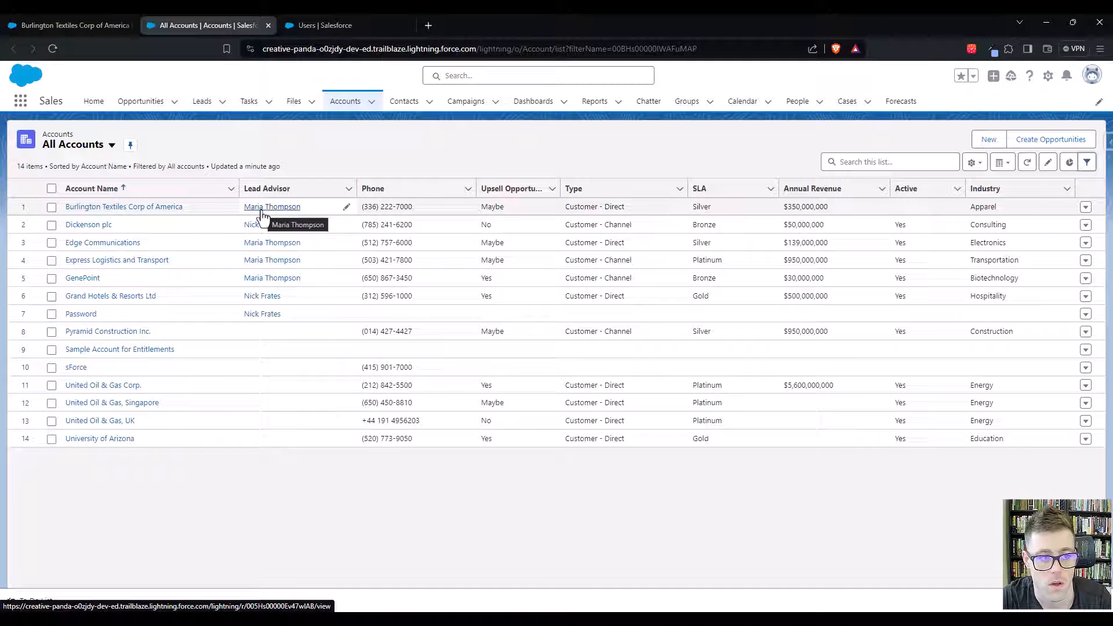
- From the Burlington account record, reach Account in Object Manager and show Fields & Relationships
click(123, 206)
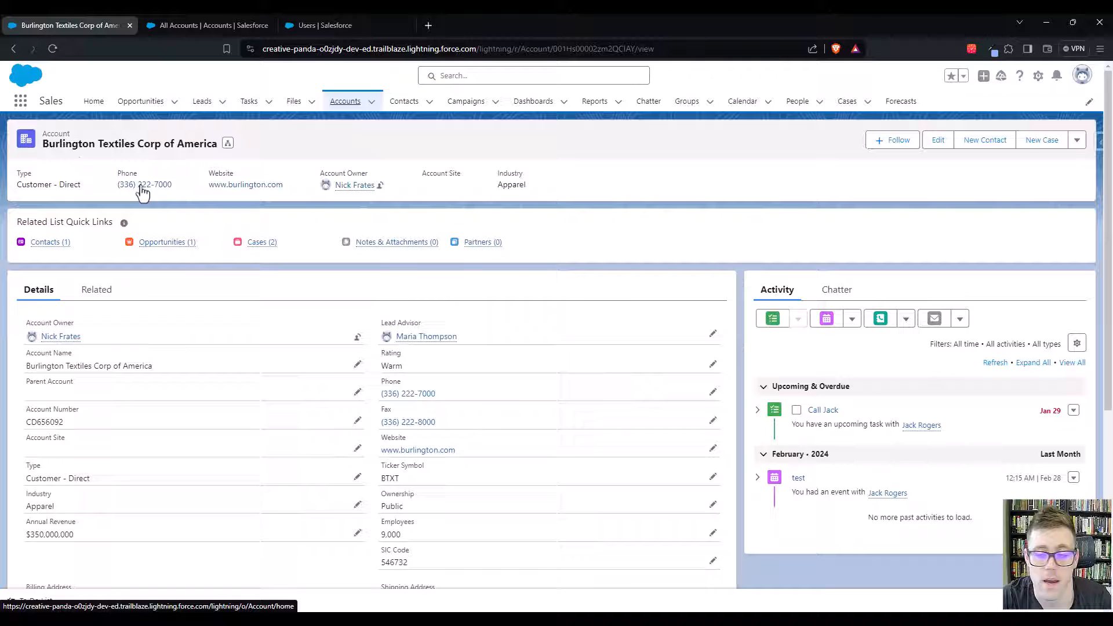
click(1041, 76)
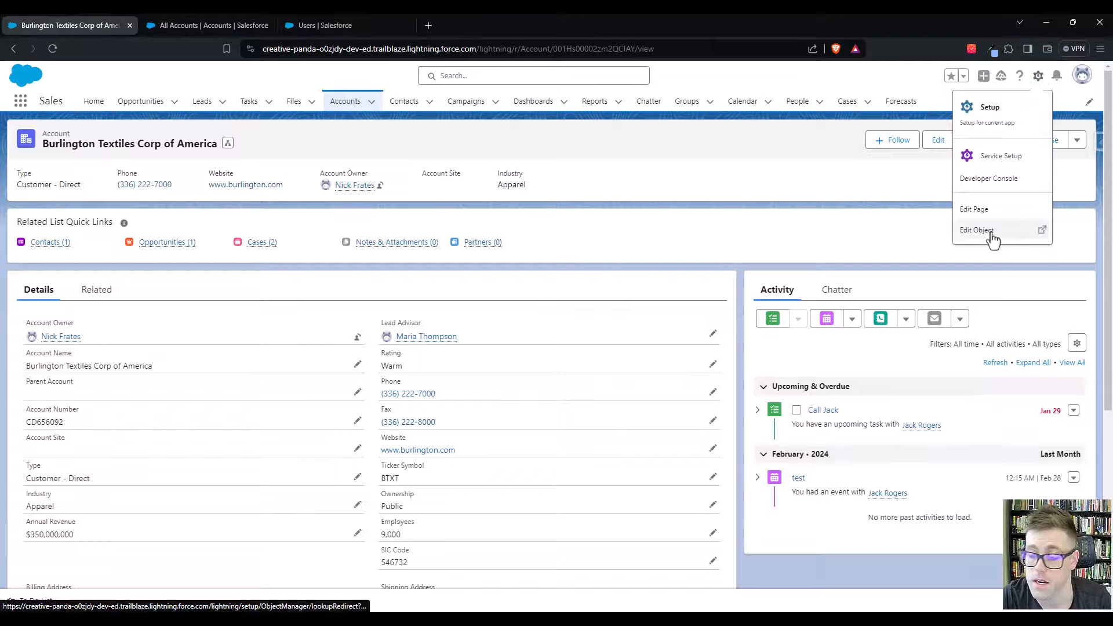
click(976, 229)
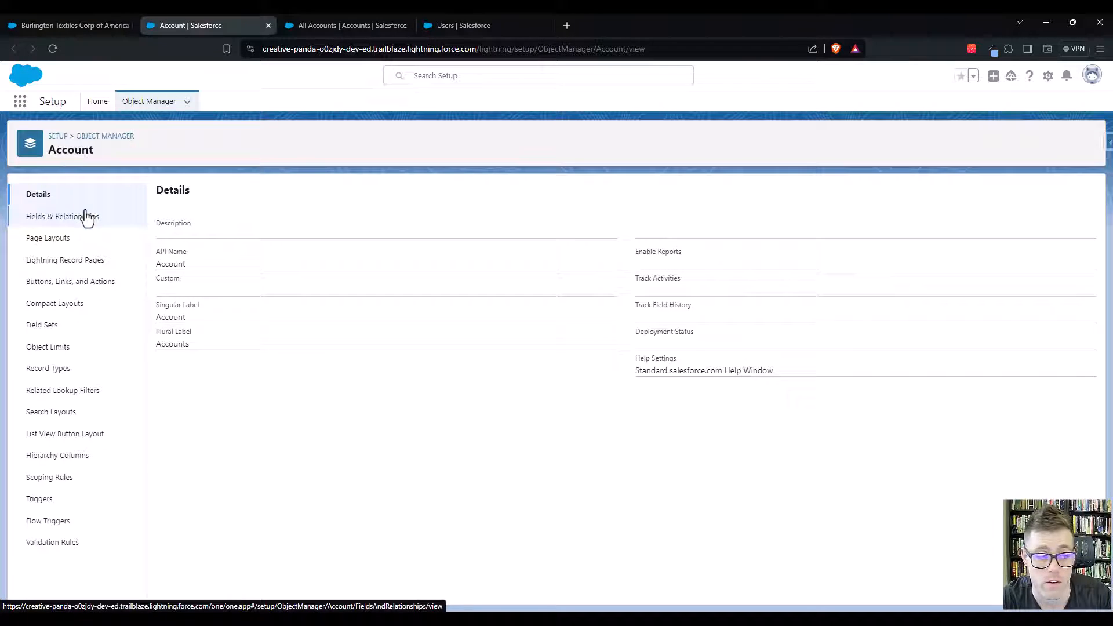
click(62, 217)
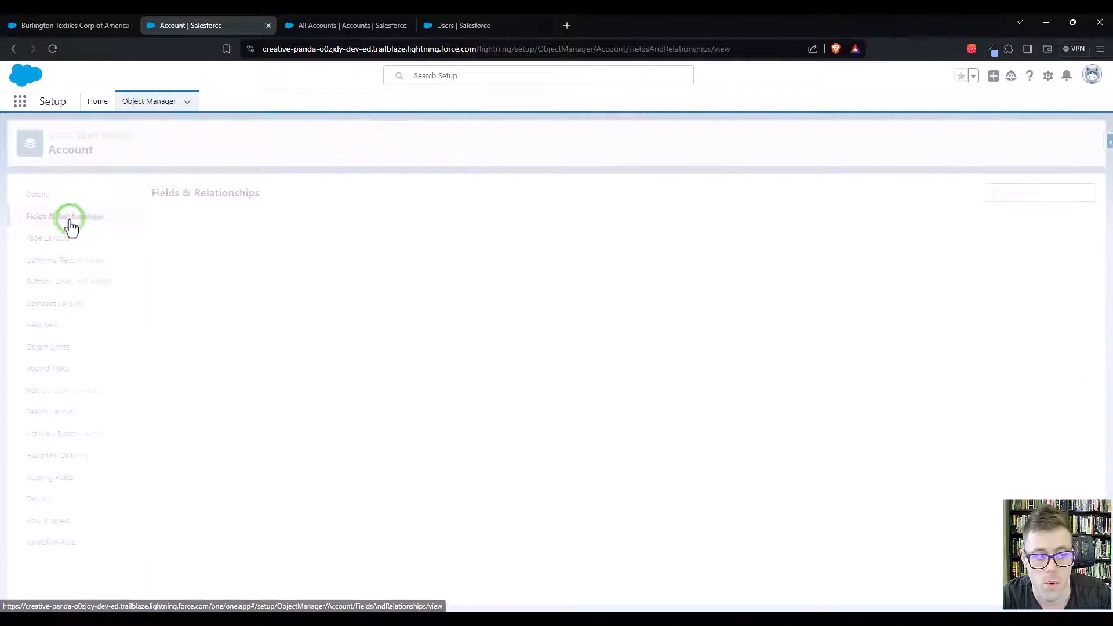
click(67, 216)
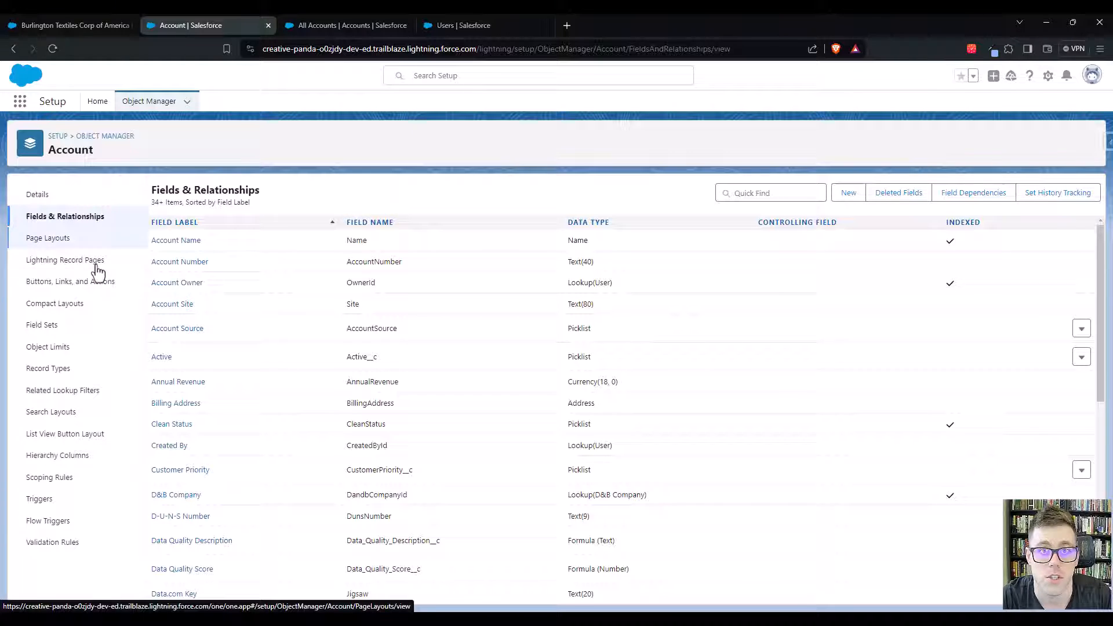
- Create a new Formula field labelled LeadAdvisorFormula returning Number with 0 decimal places
click(849, 193)
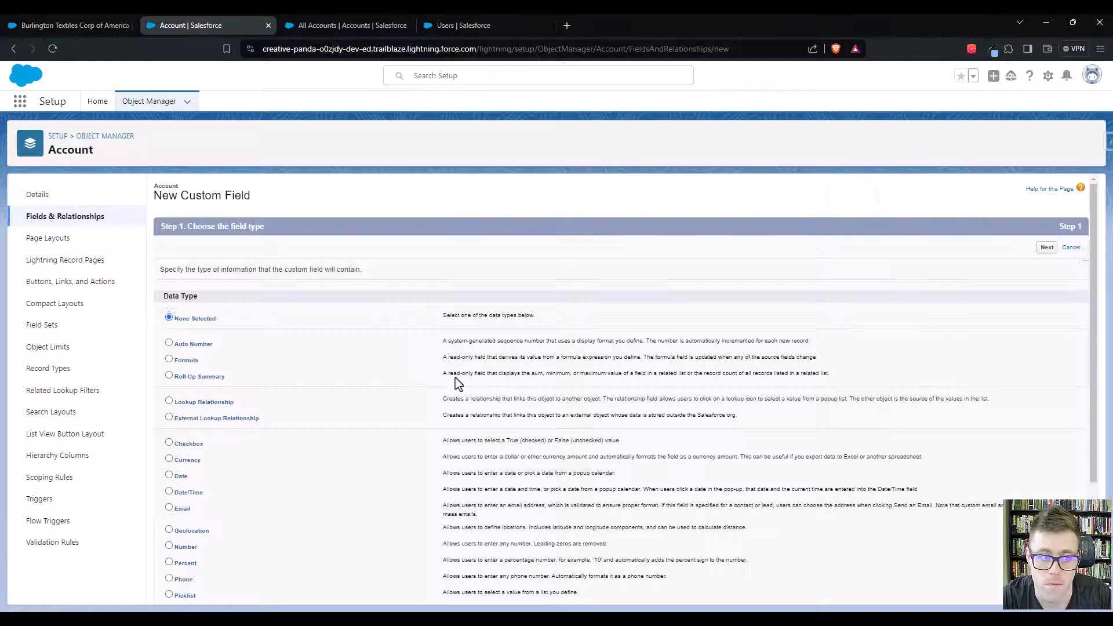
click(170, 360)
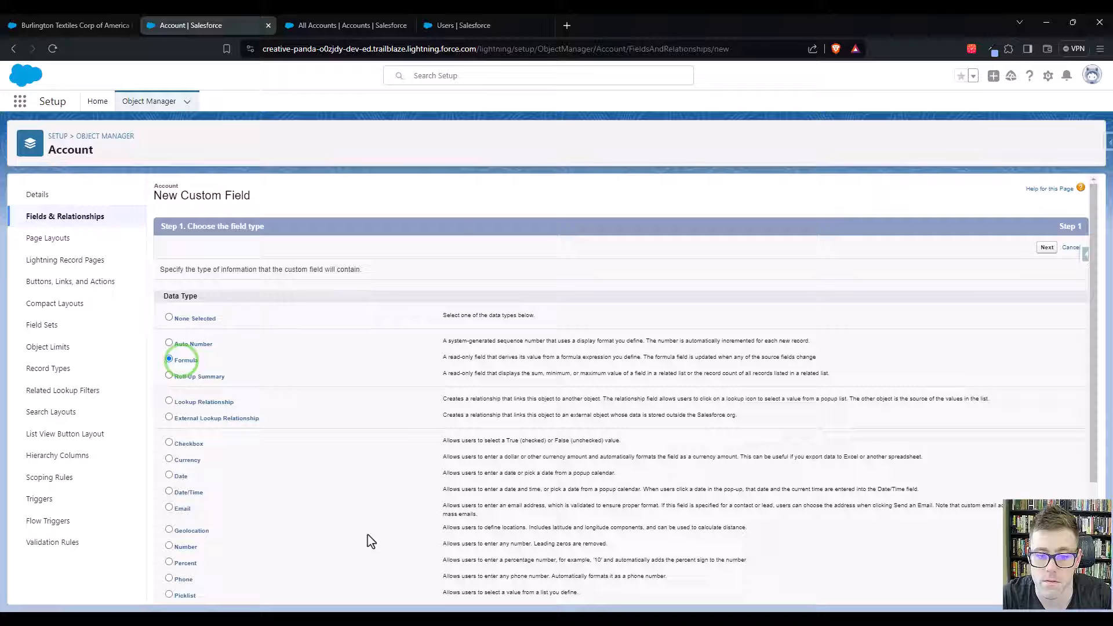
click(1046, 247)
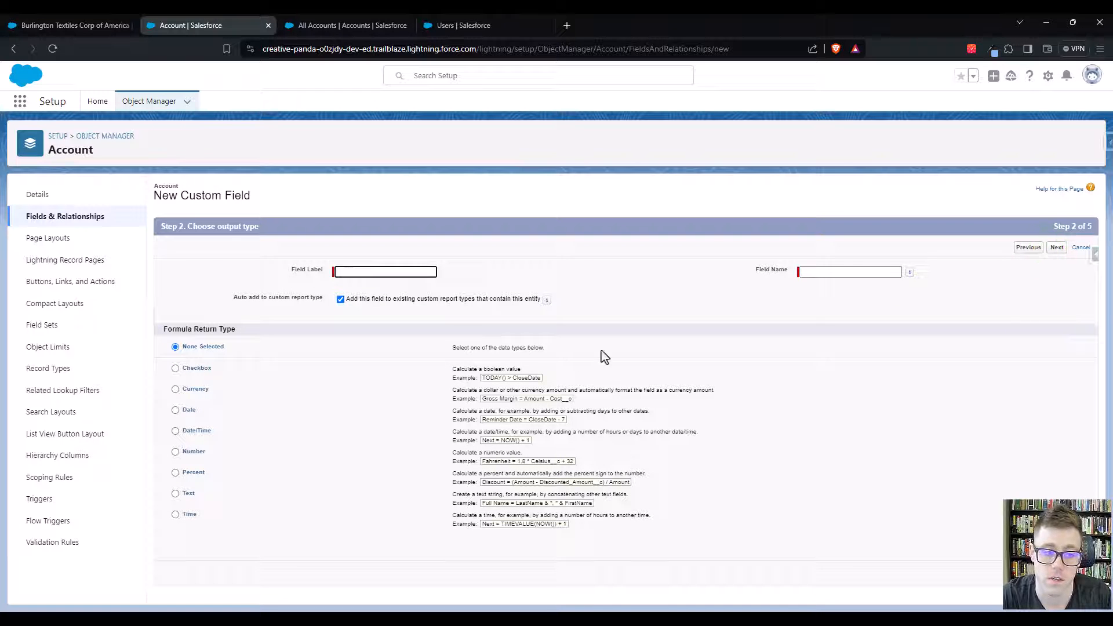
mouse_move(193, 459)
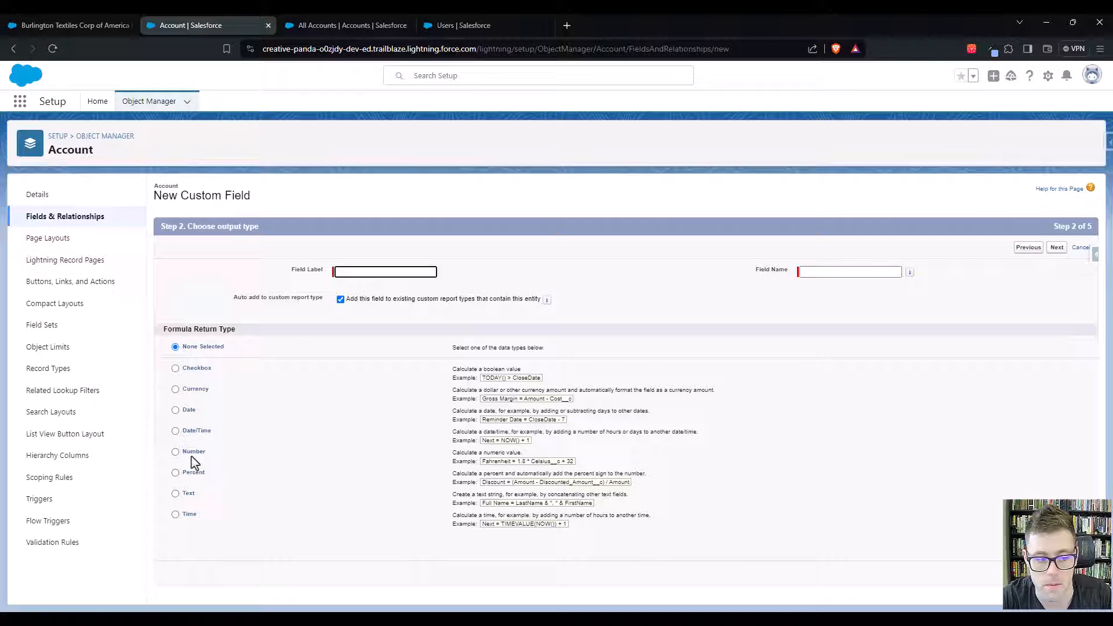
click(175, 451)
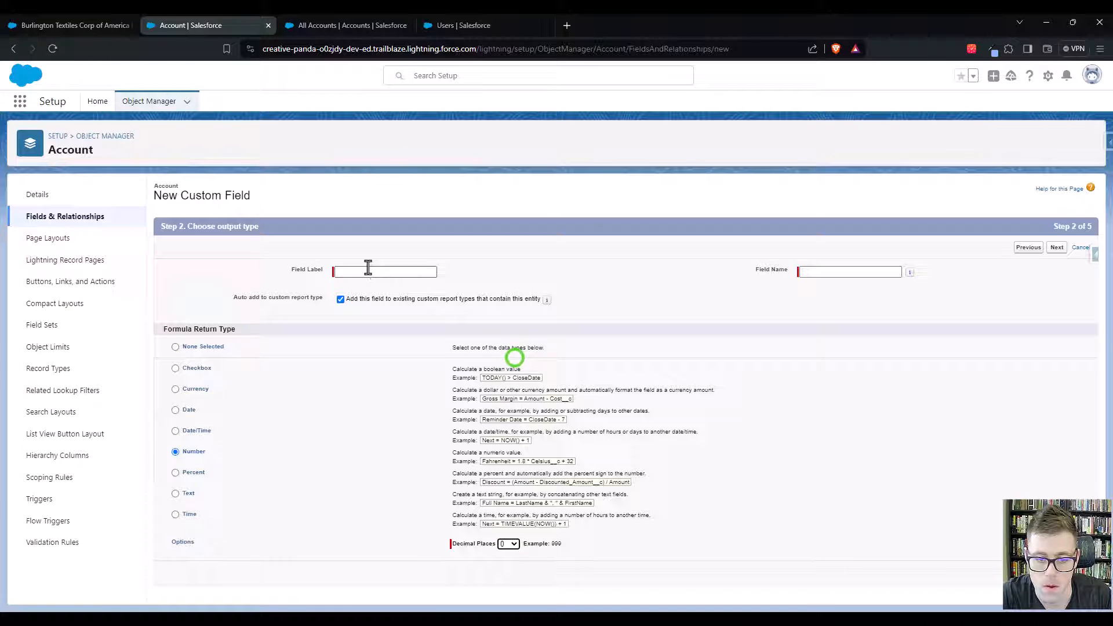
text(LeadAdvisorFormula)
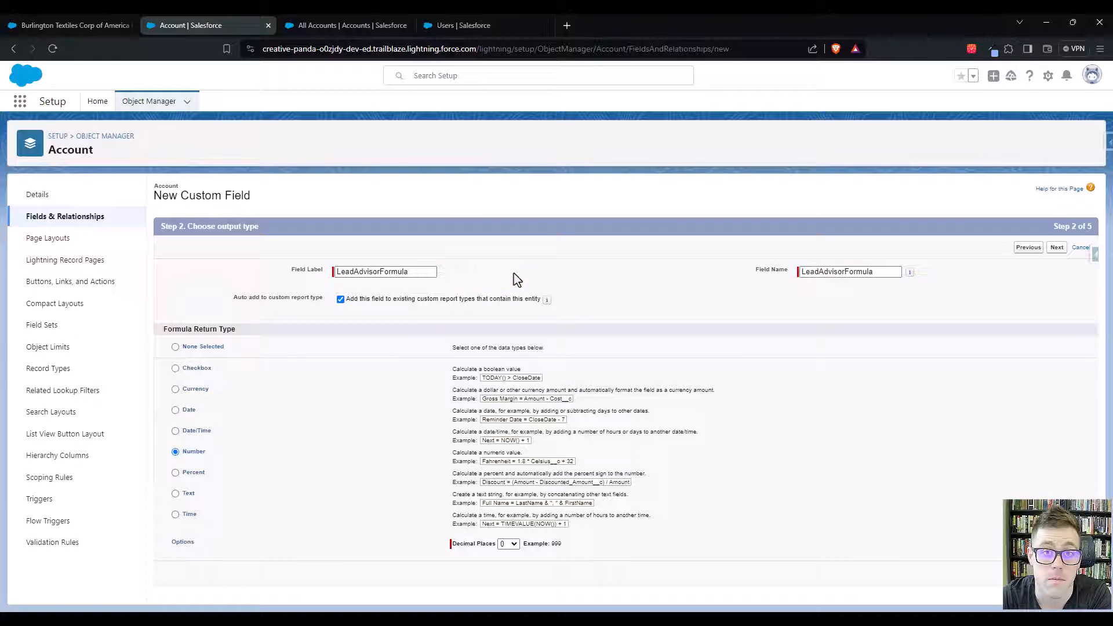
mouse_move(522, 264)
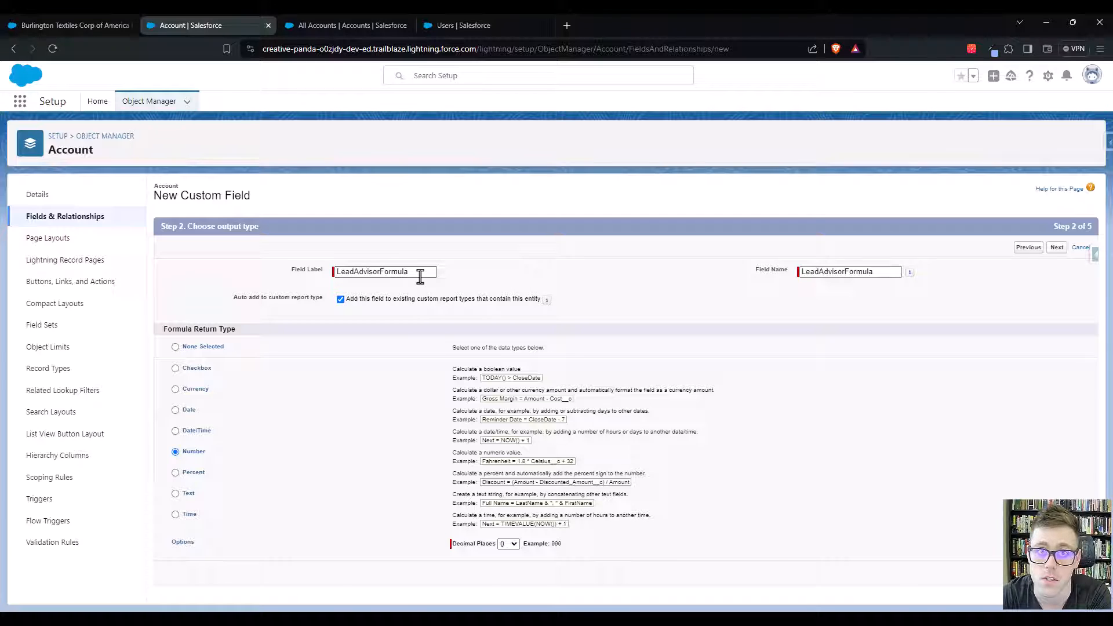
mouse_move(503, 278)
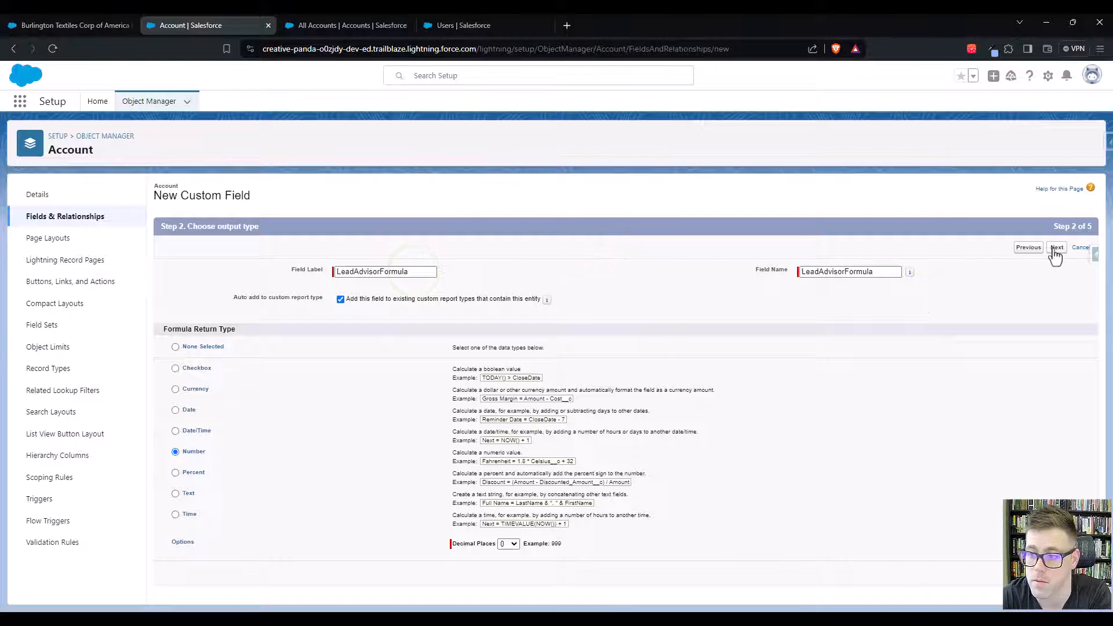
click(1056, 247)
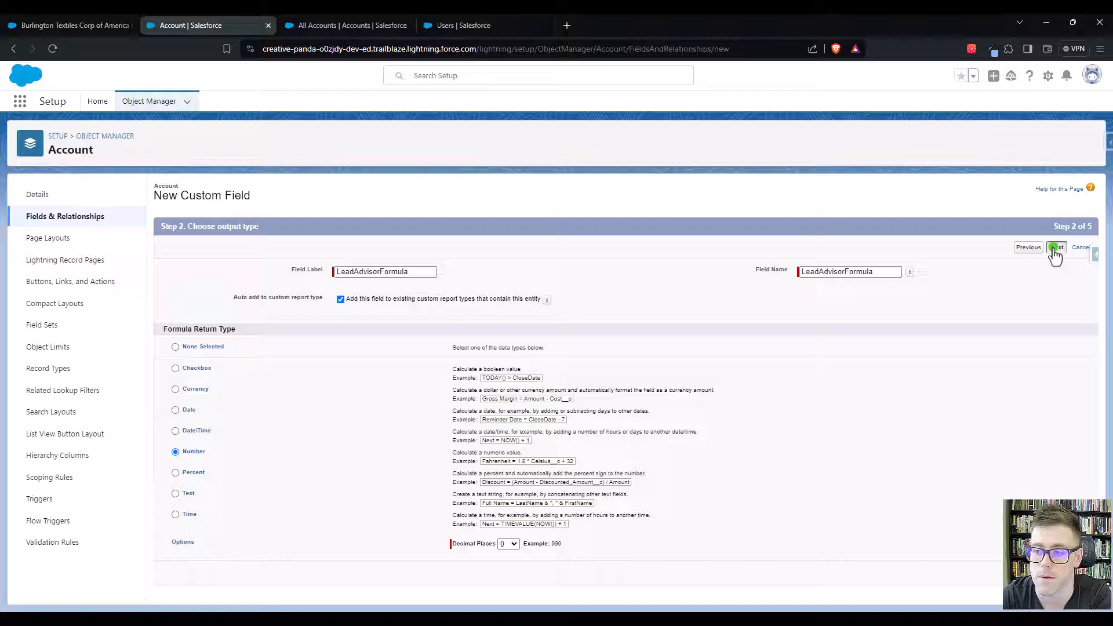
- Begin the advanced formula with IF( and insert $User.Id from the current user's fields
click(1055, 247)
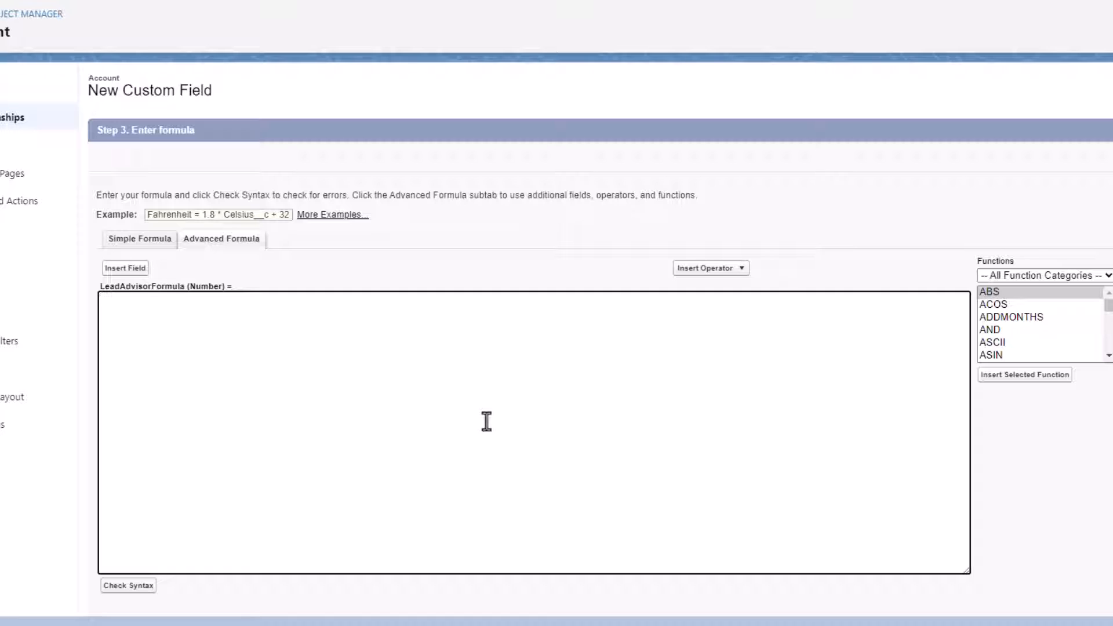
text(IF()
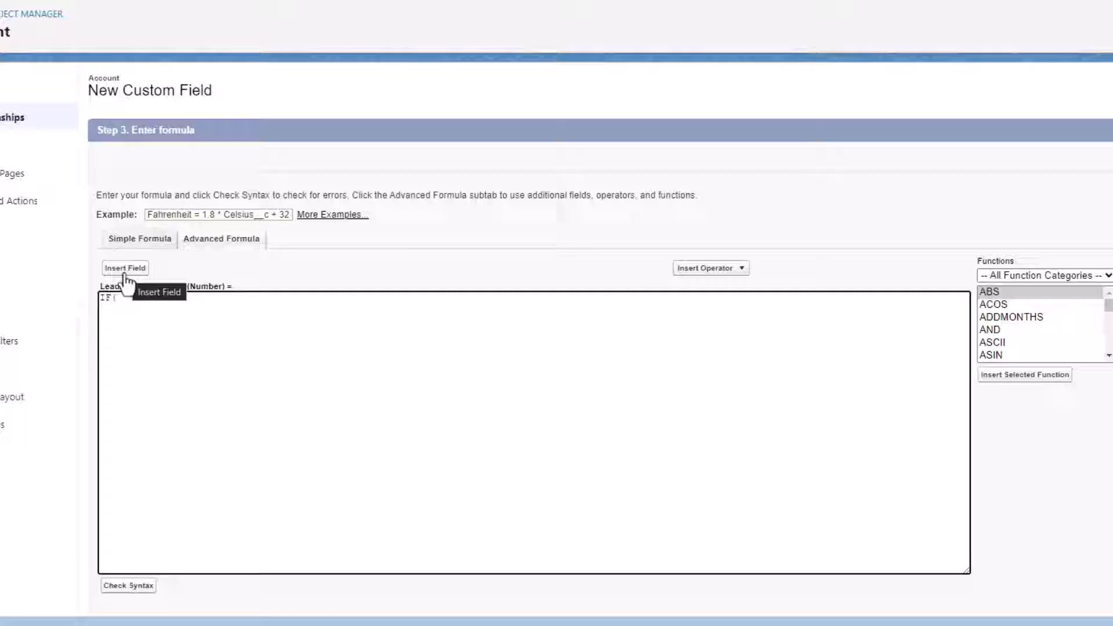
click(125, 268)
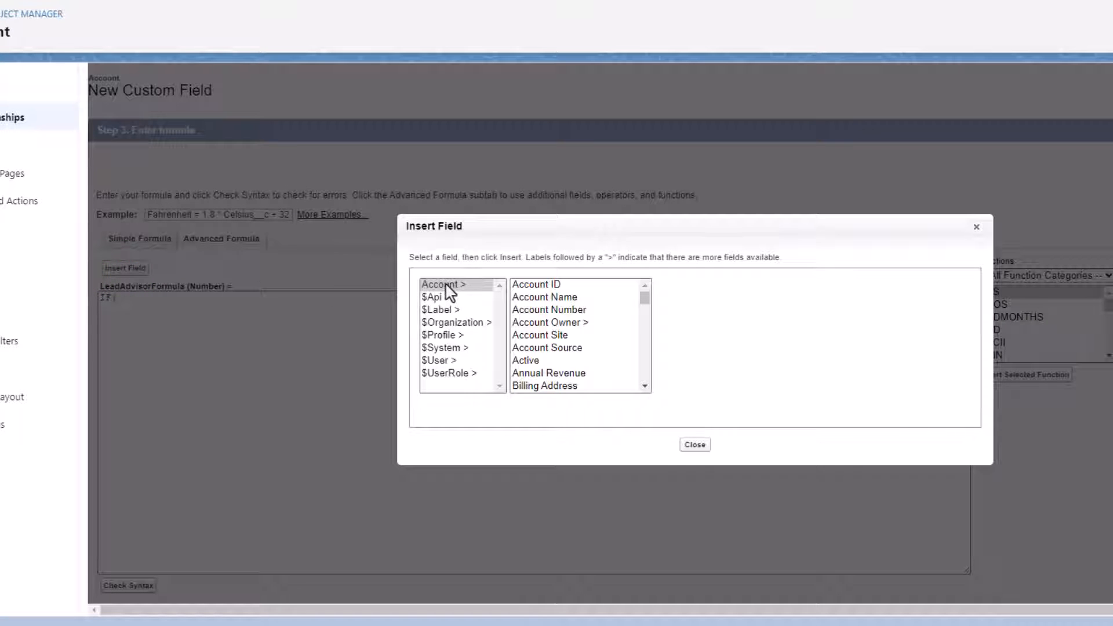
click(438, 359)
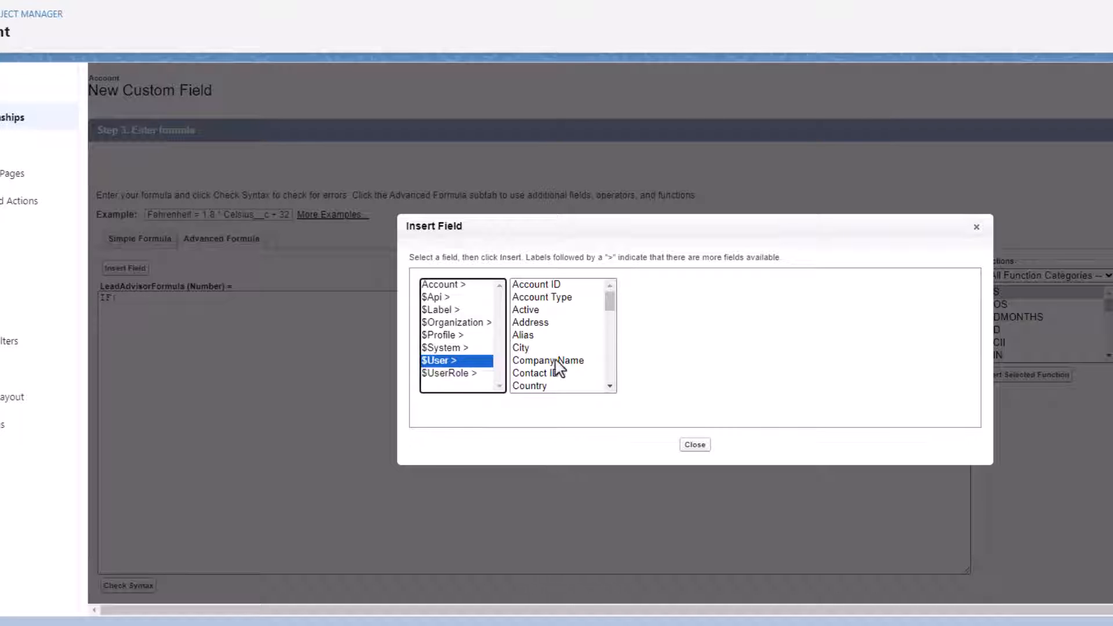
scroll(down, 3)
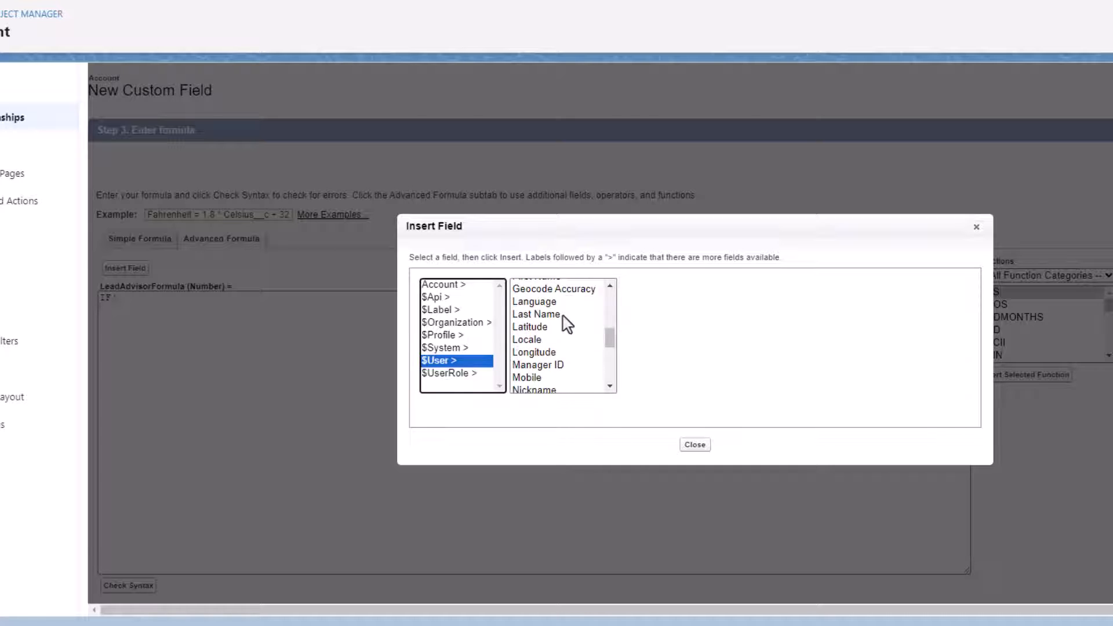
scroll(down, 3)
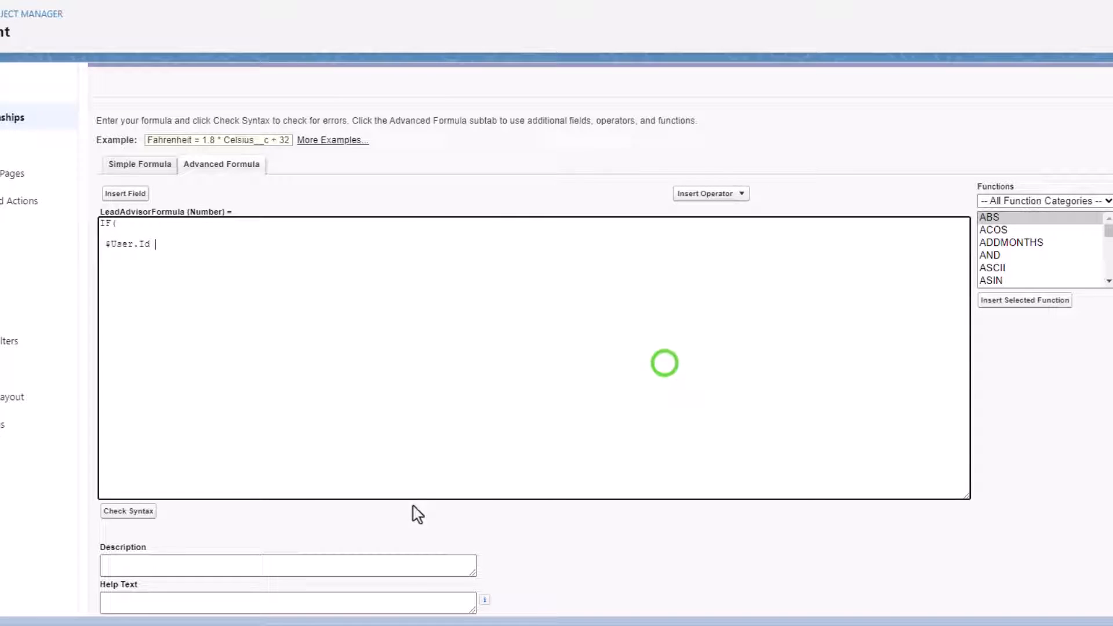
double_click(128, 244)
text( =)
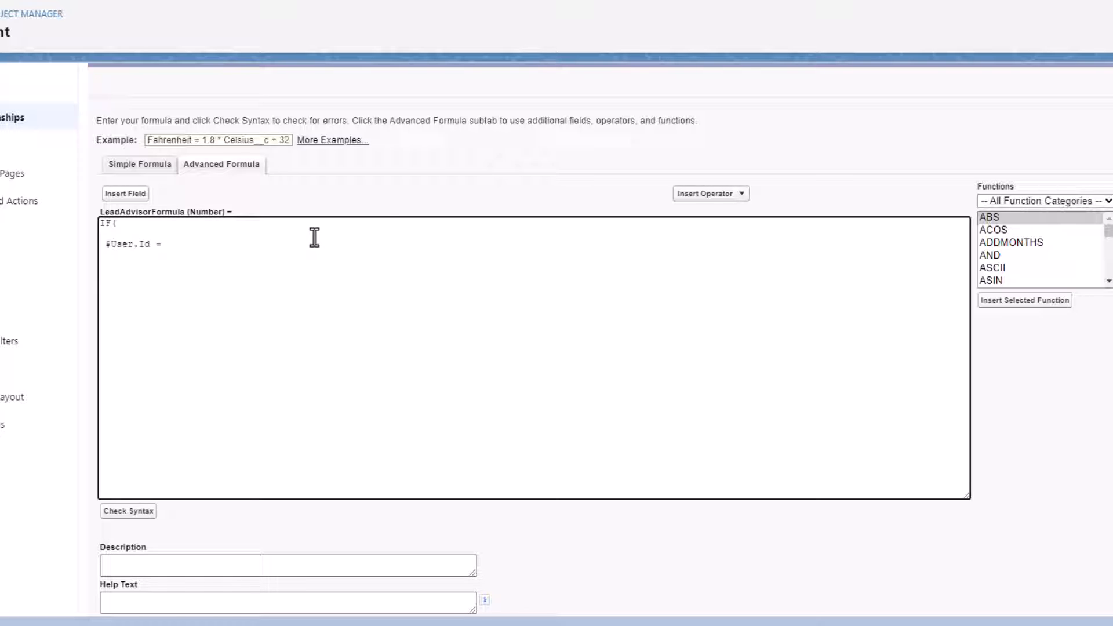
- Complete the formula as IF( $User.Id = Lead_Advisor__c, 1, 0 )
click(125, 194)
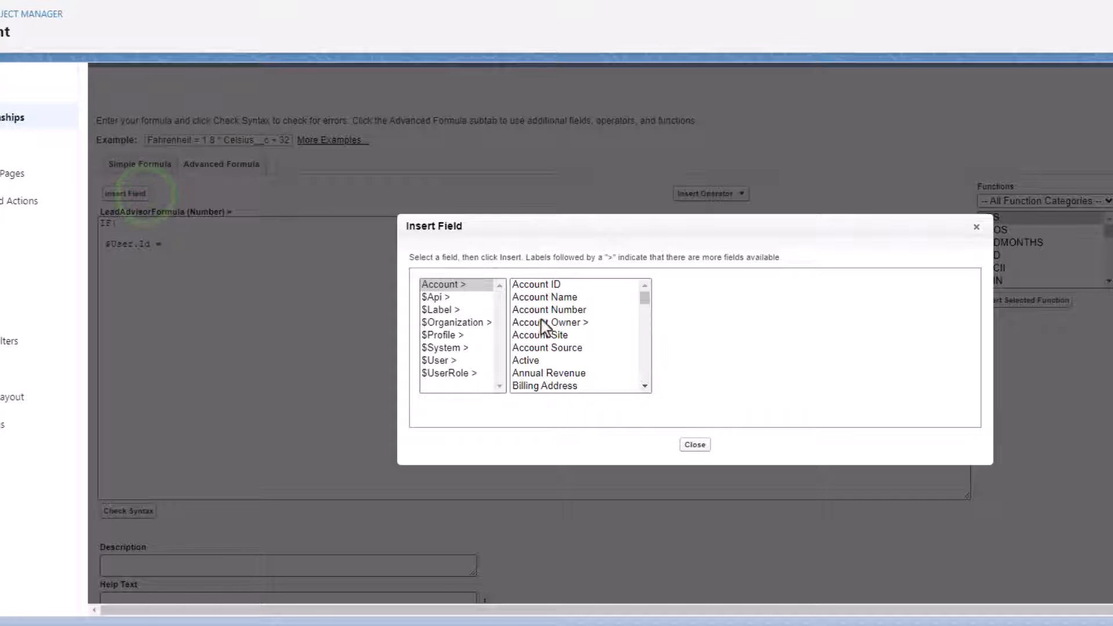
scroll(down, 3)
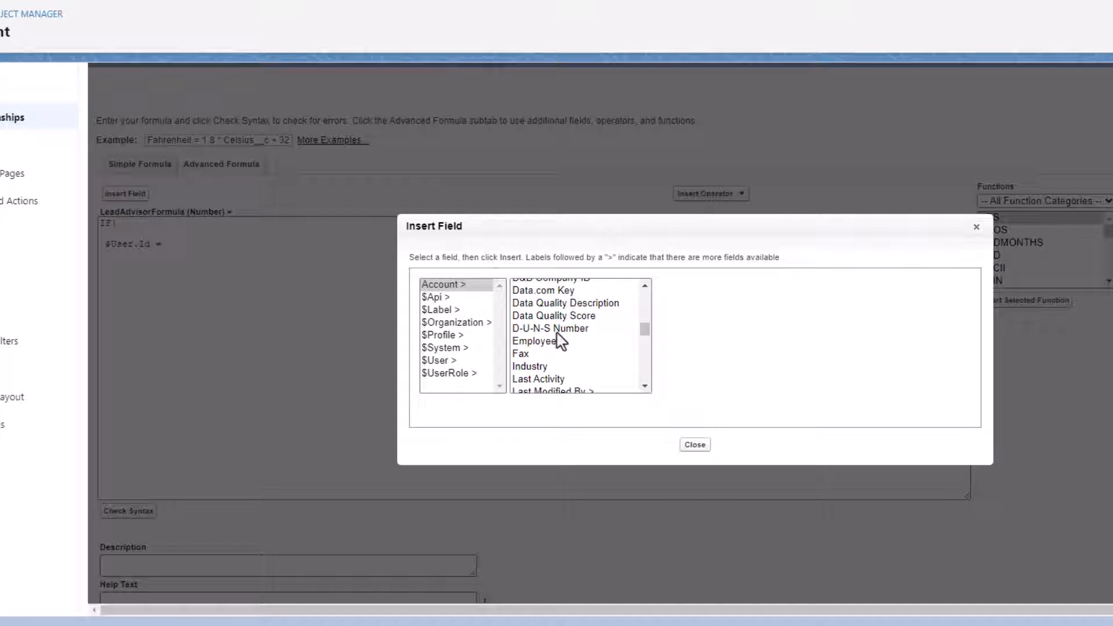
click(541, 355)
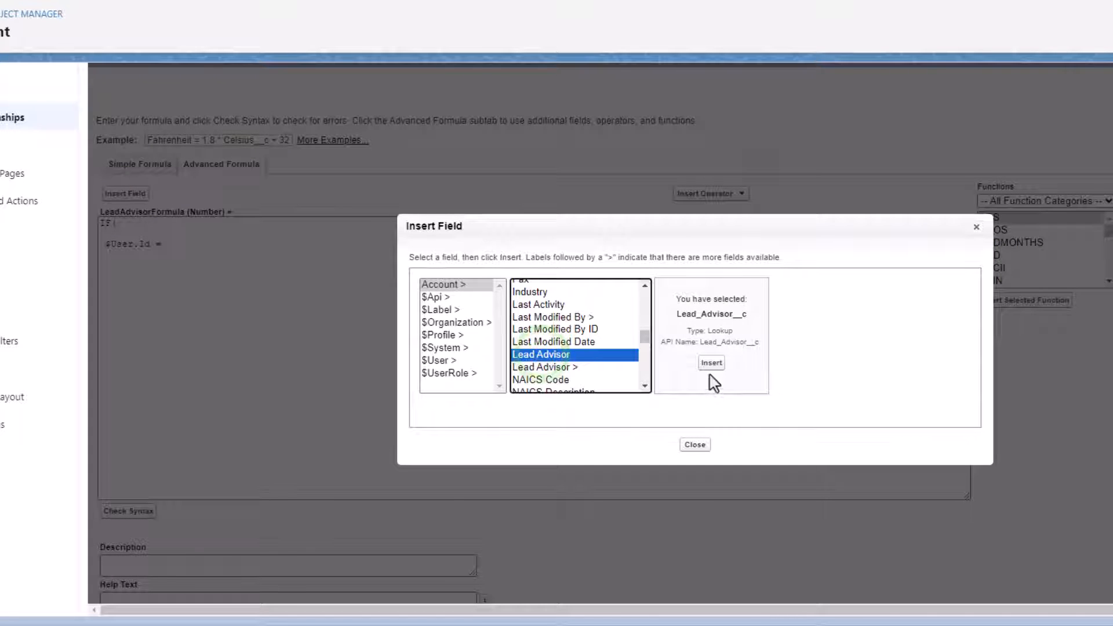
click(710, 362)
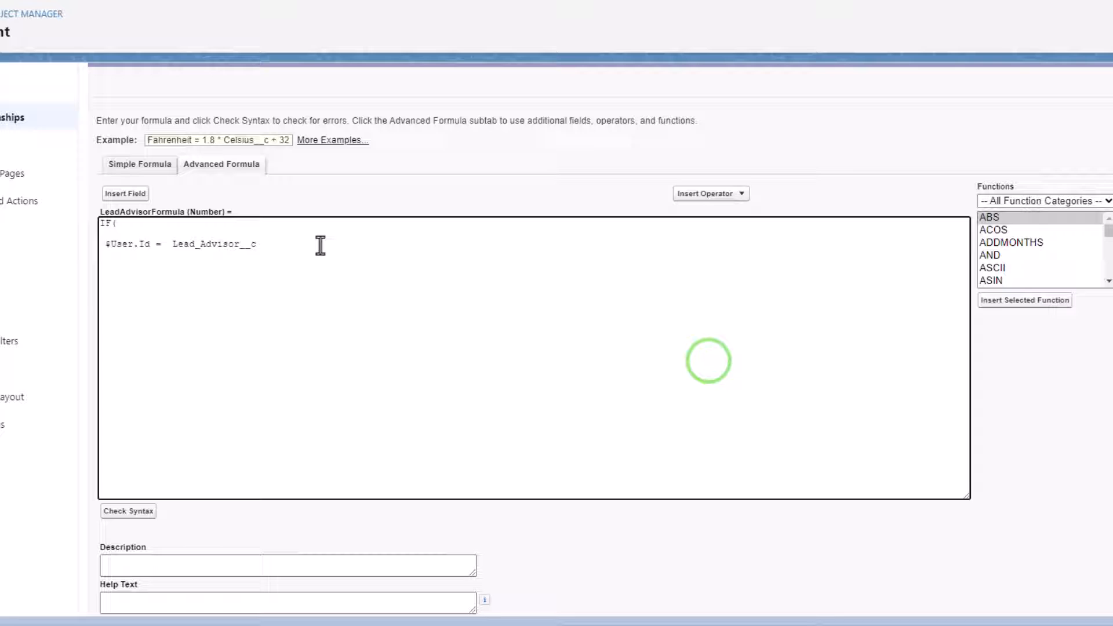
text(,)
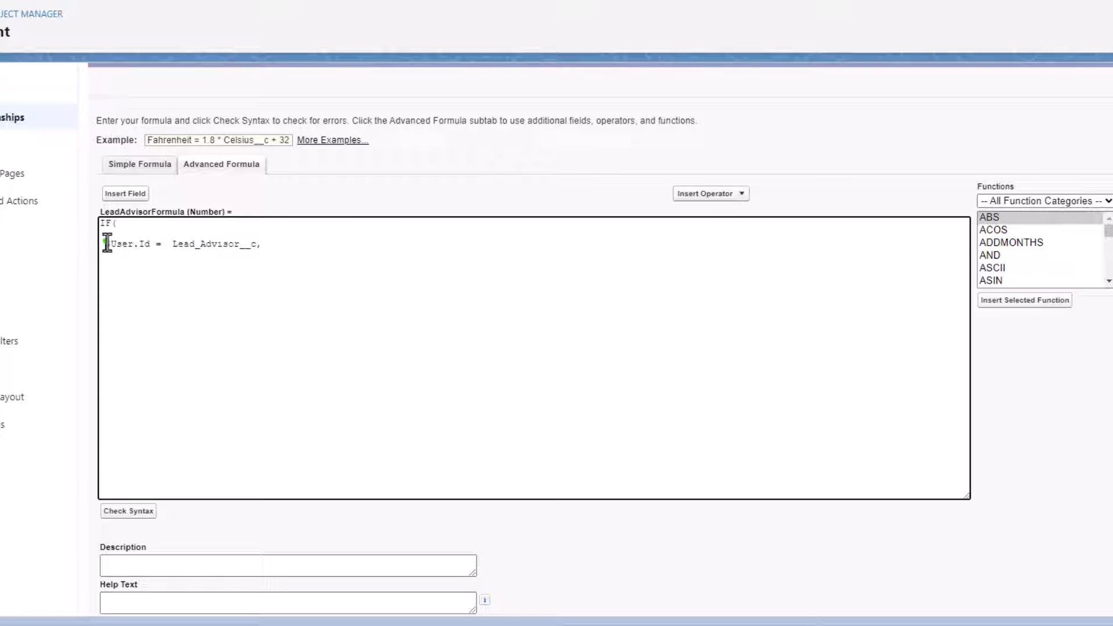
double_click(203, 243)
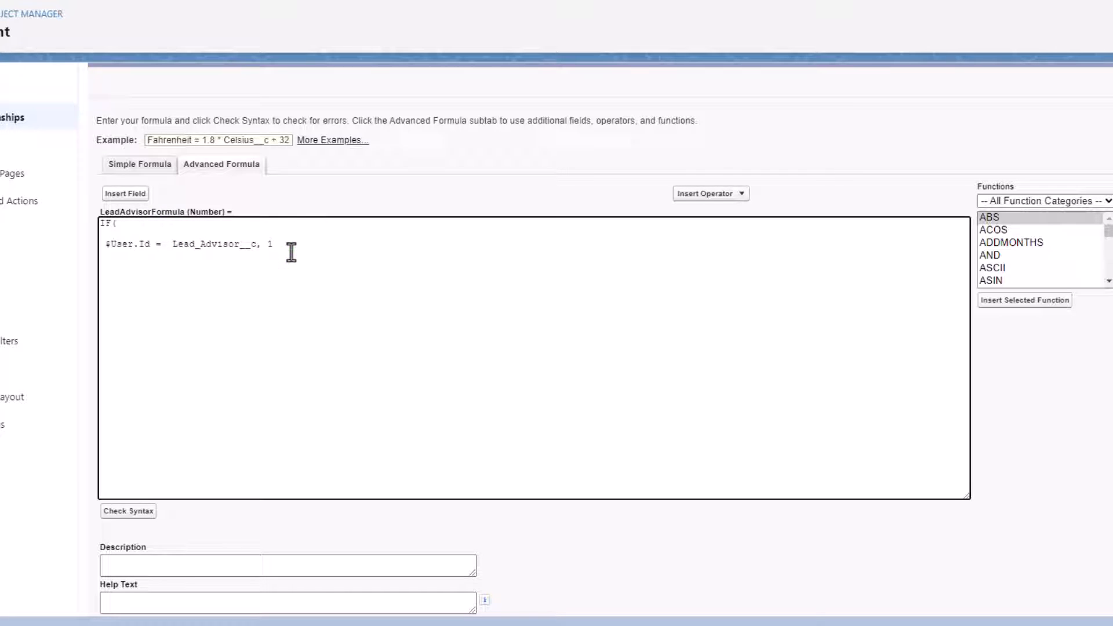
text(, 0 ))
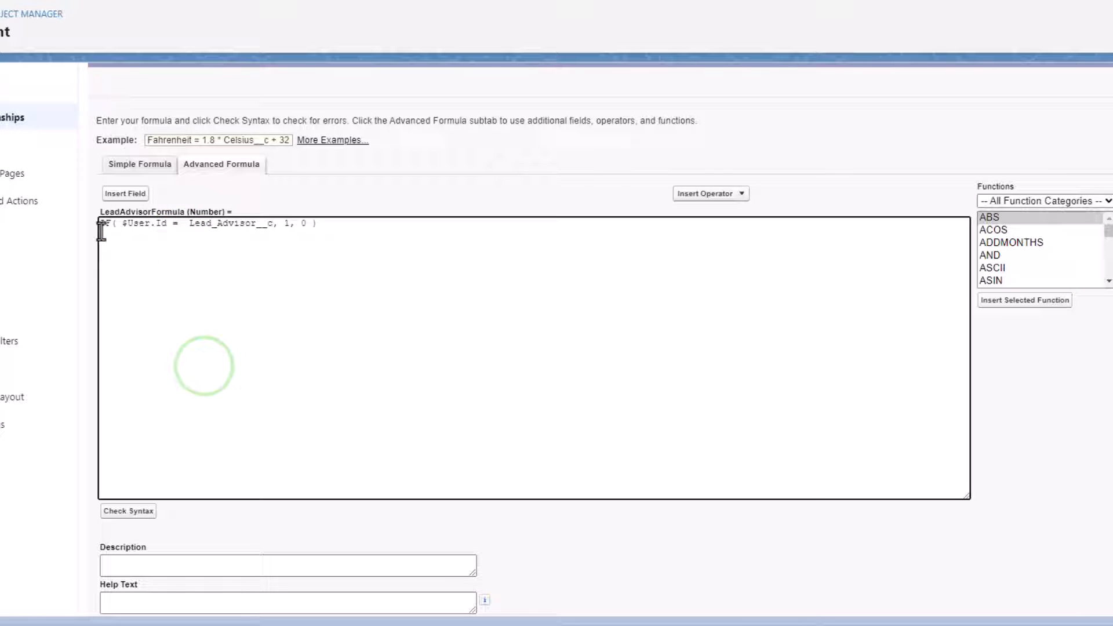
mouse_move(107, 213)
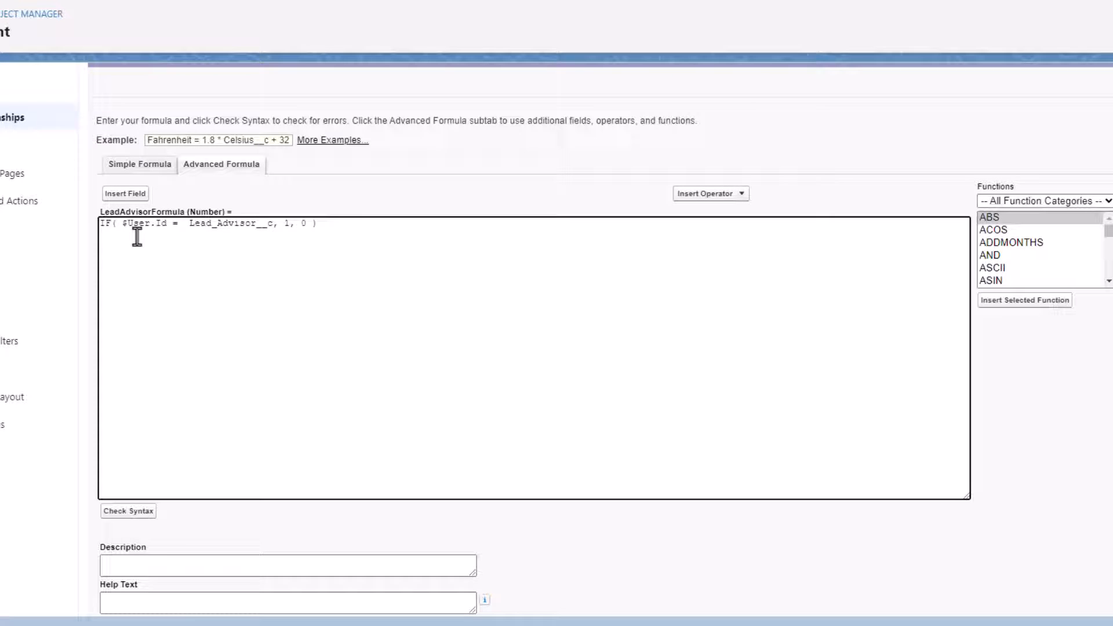
double_click(139, 224)
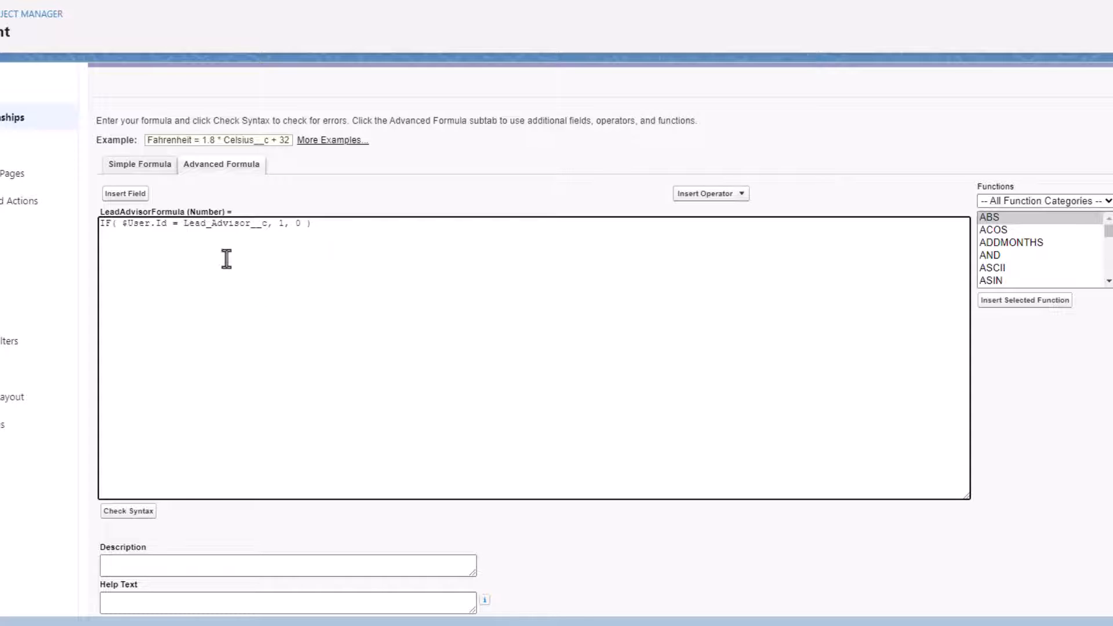
mouse_move(369, 207)
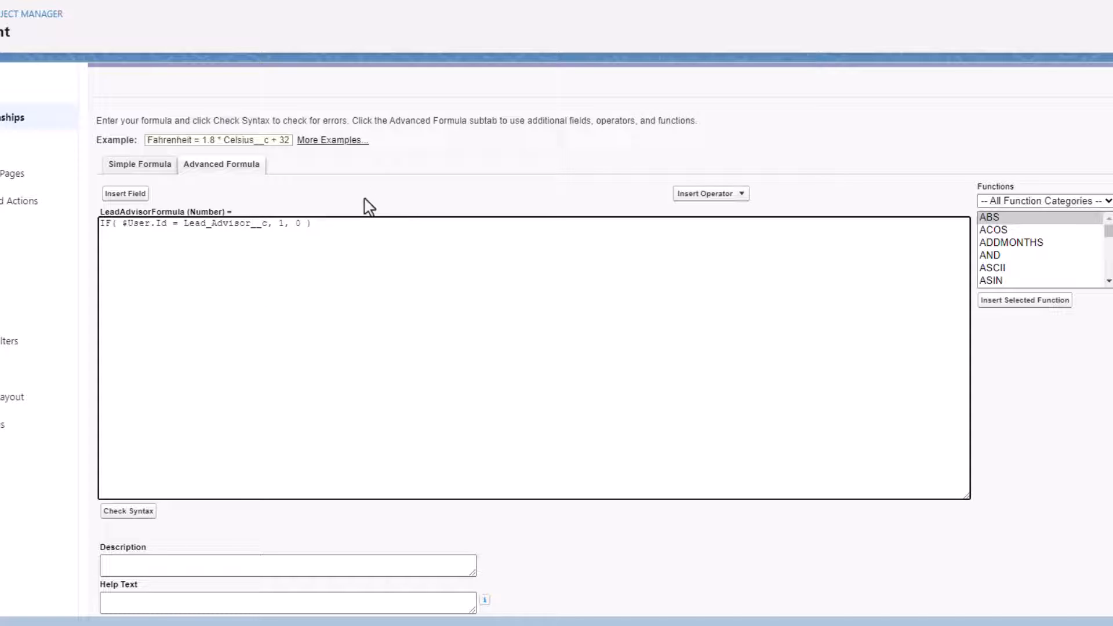
click(286, 223)
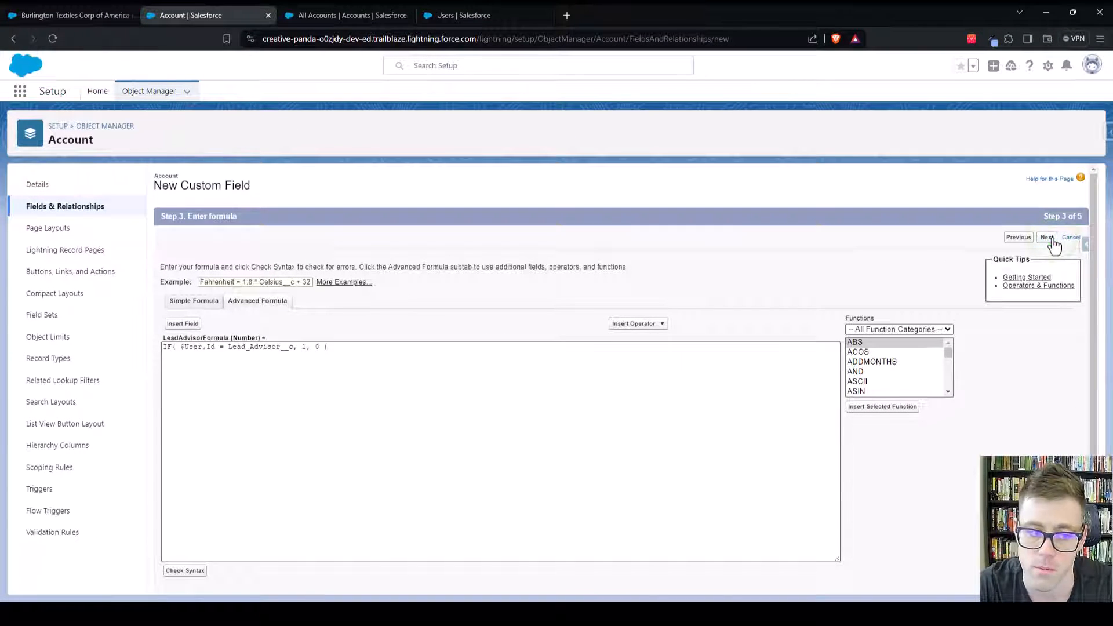
- Make LeadAdvisorFormula visible to every profile and save the new field
click(1047, 236)
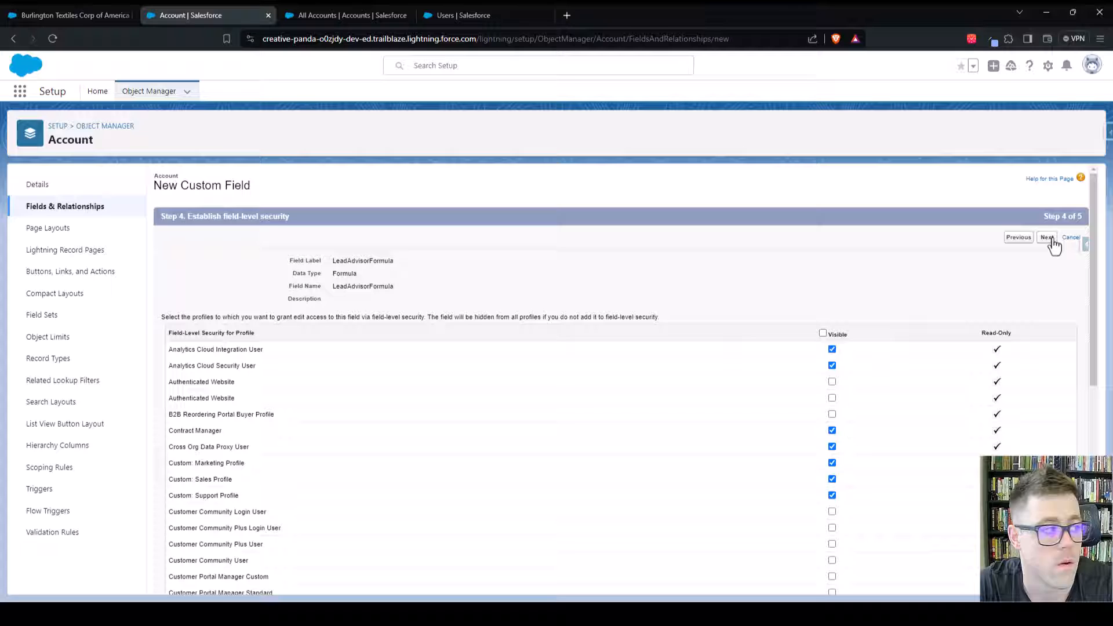
click(824, 333)
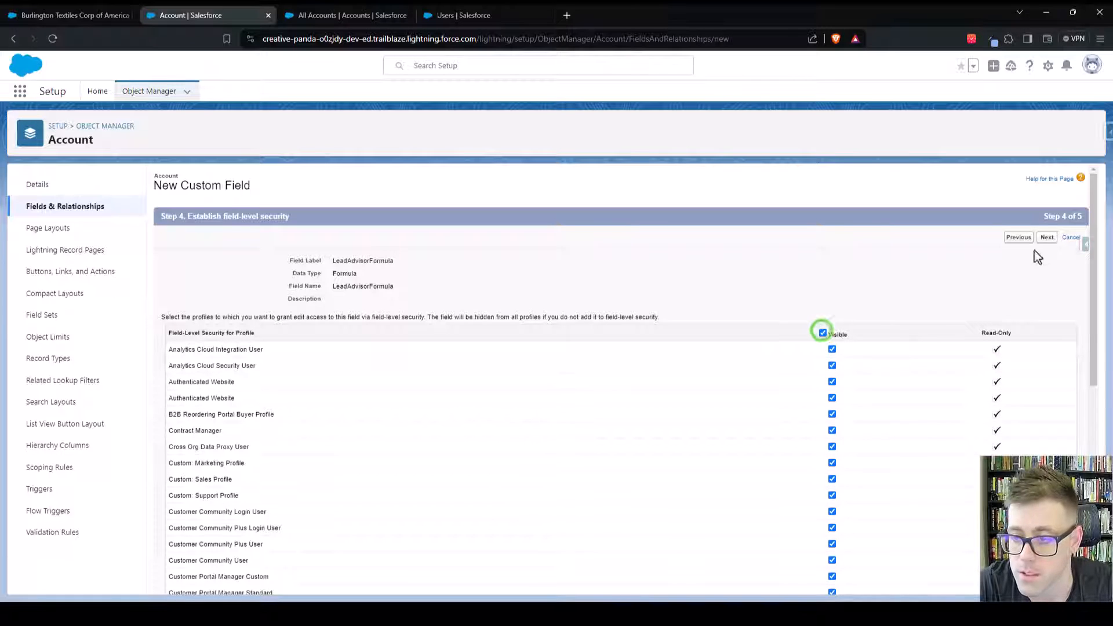
click(1047, 237)
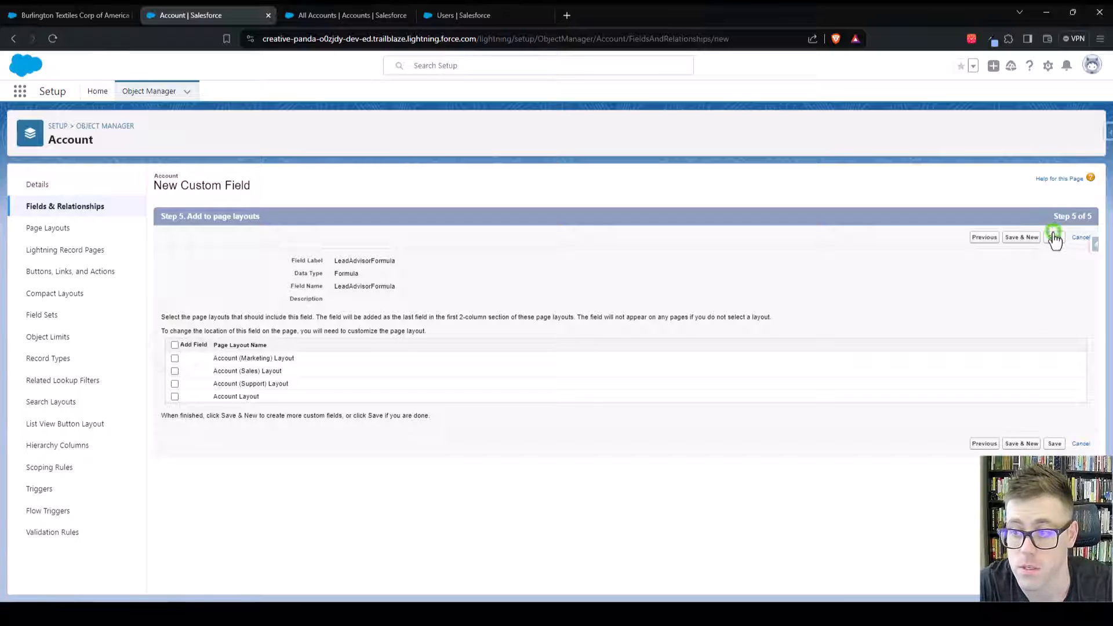
click(1054, 236)
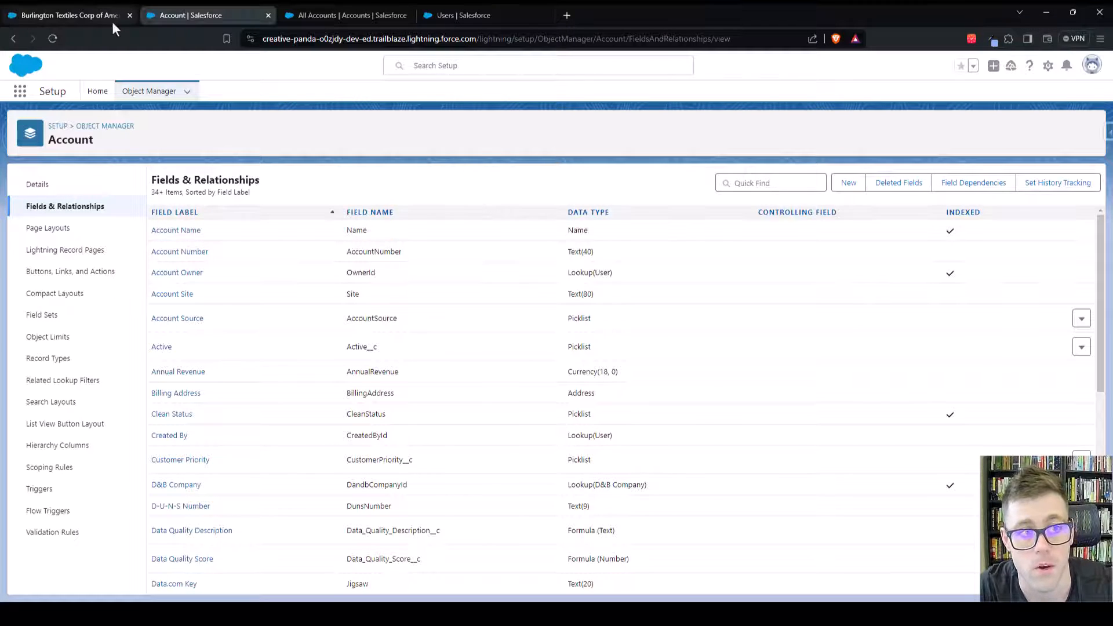
- Return to the All Accounts list and bring up its List View Controls
click(70, 15)
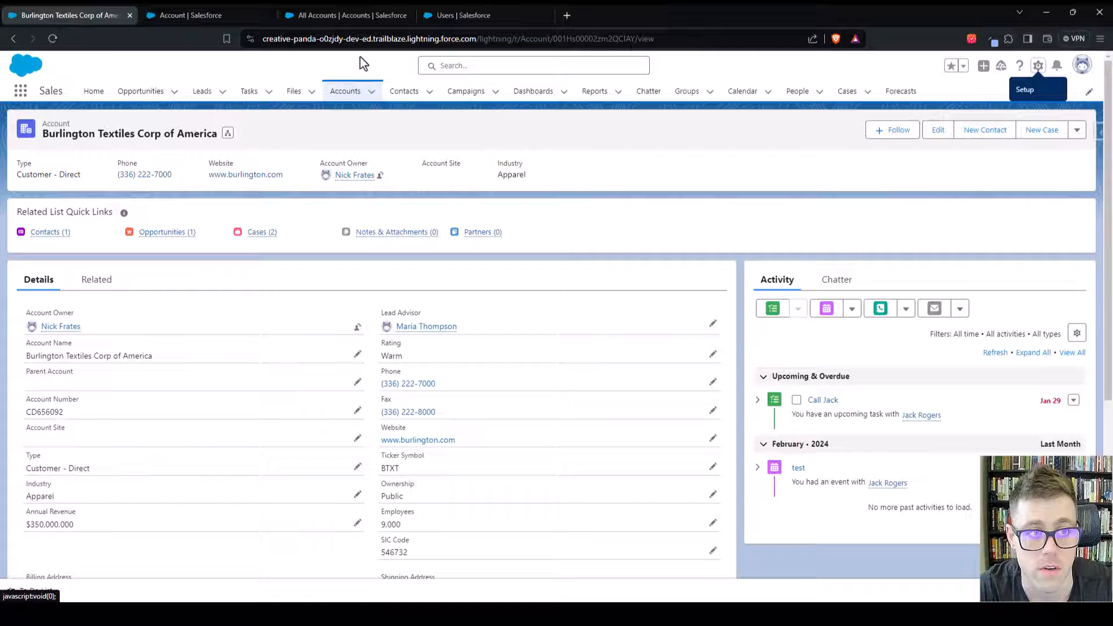
click(353, 15)
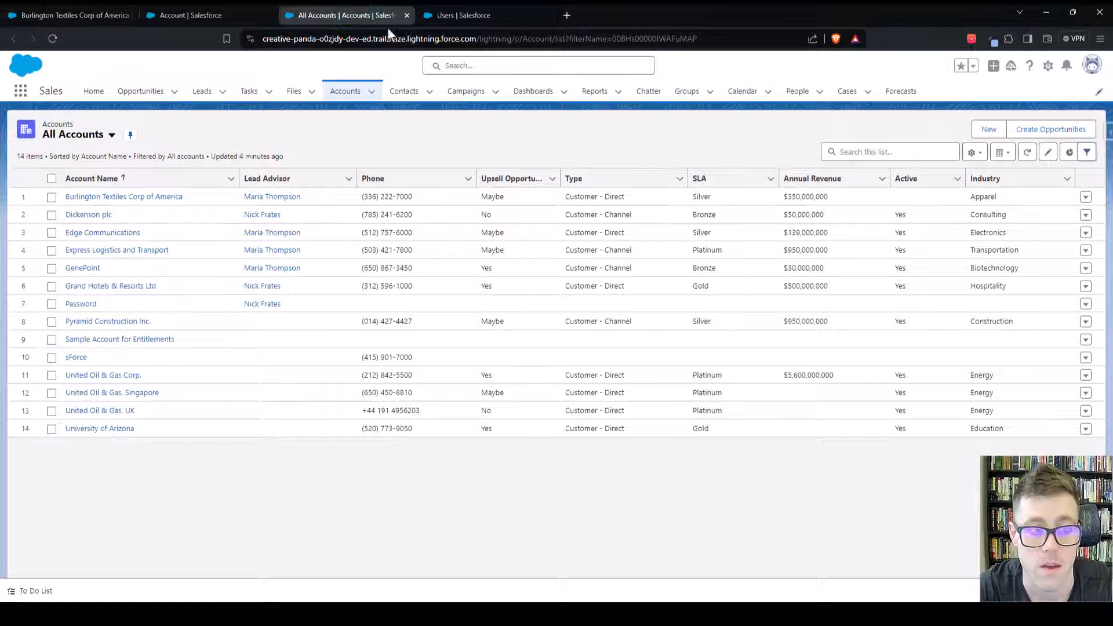
mouse_move(403, 339)
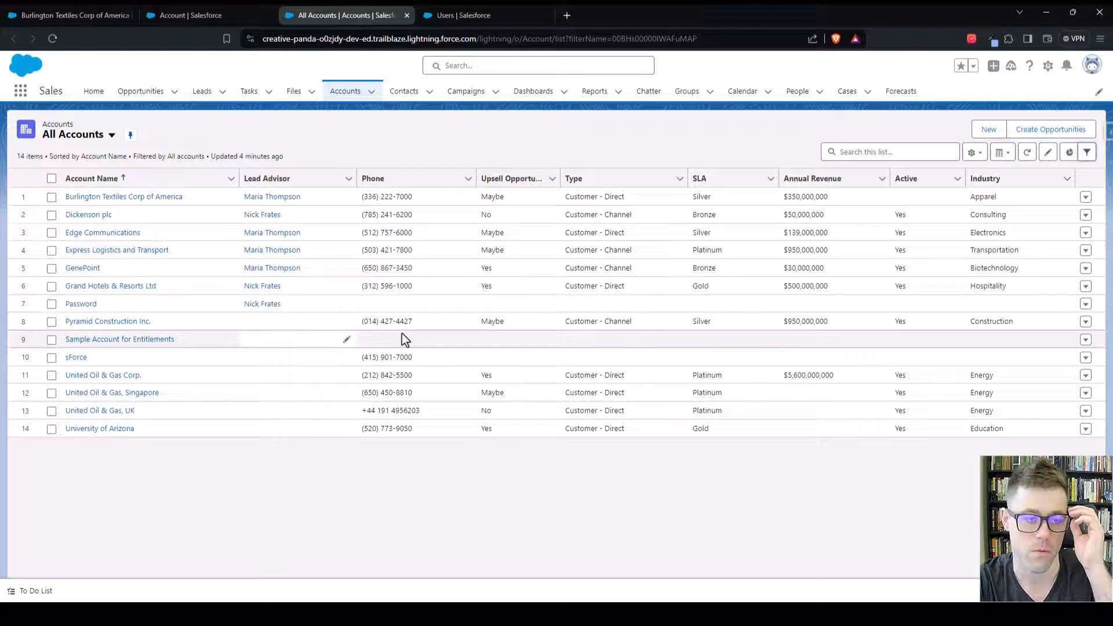
click(973, 152)
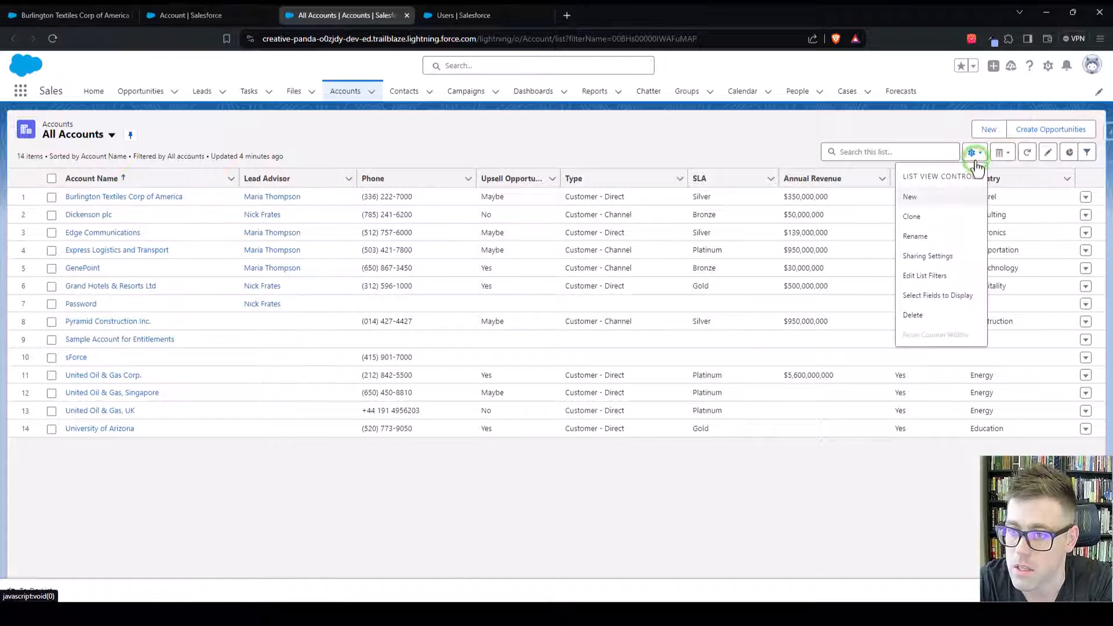
- Clone the view as 'My Lead Advisor Accounts' shared with all users and save it
click(911, 215)
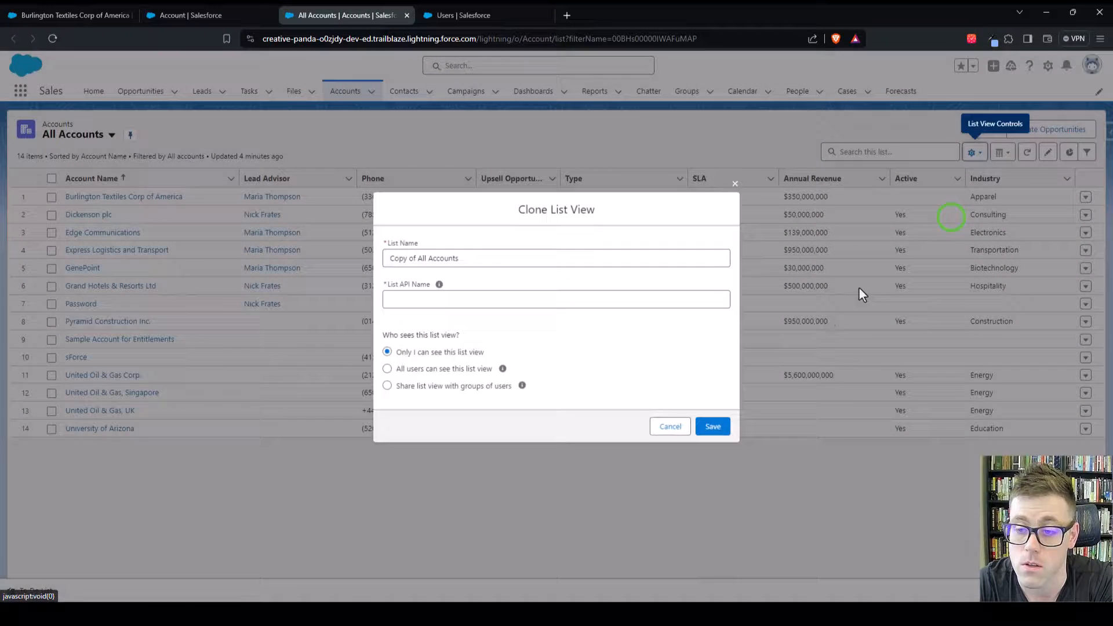
text(M)
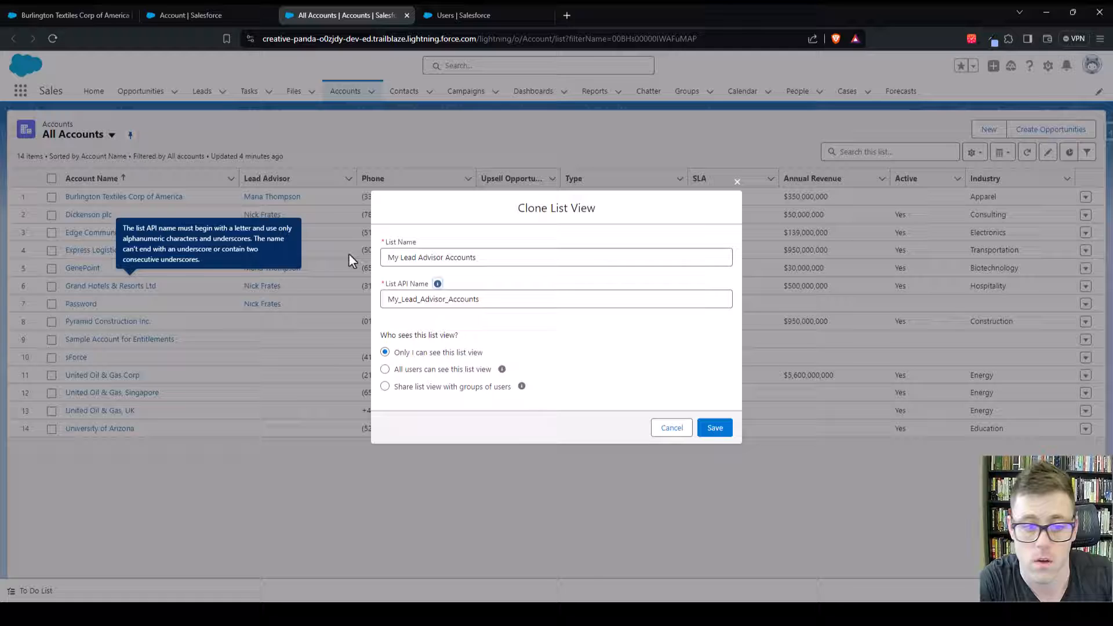
click(385, 370)
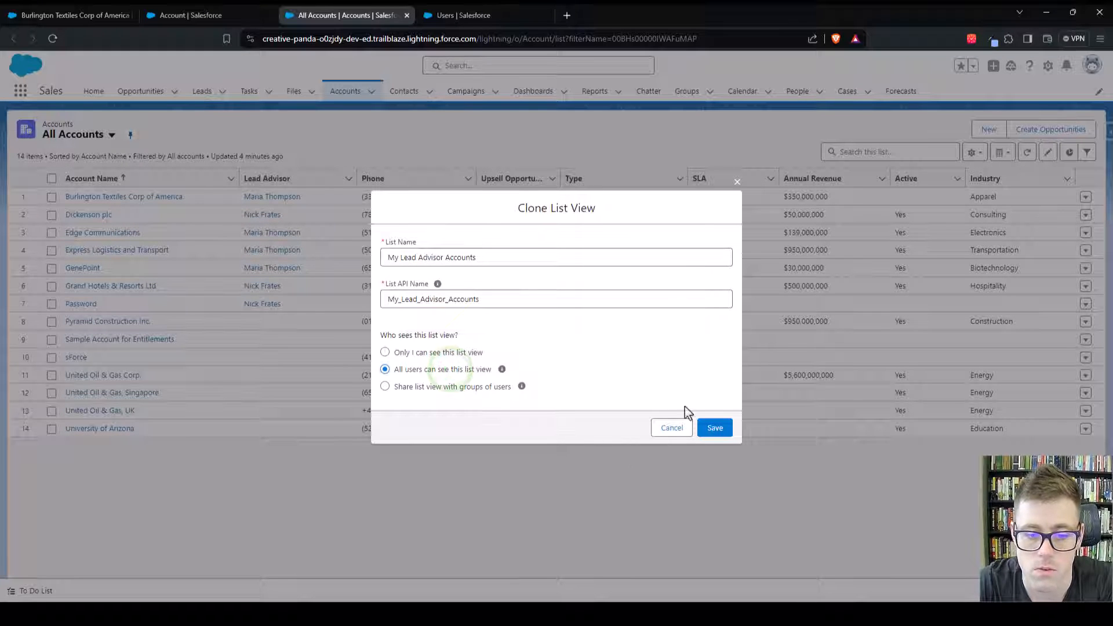
click(715, 428)
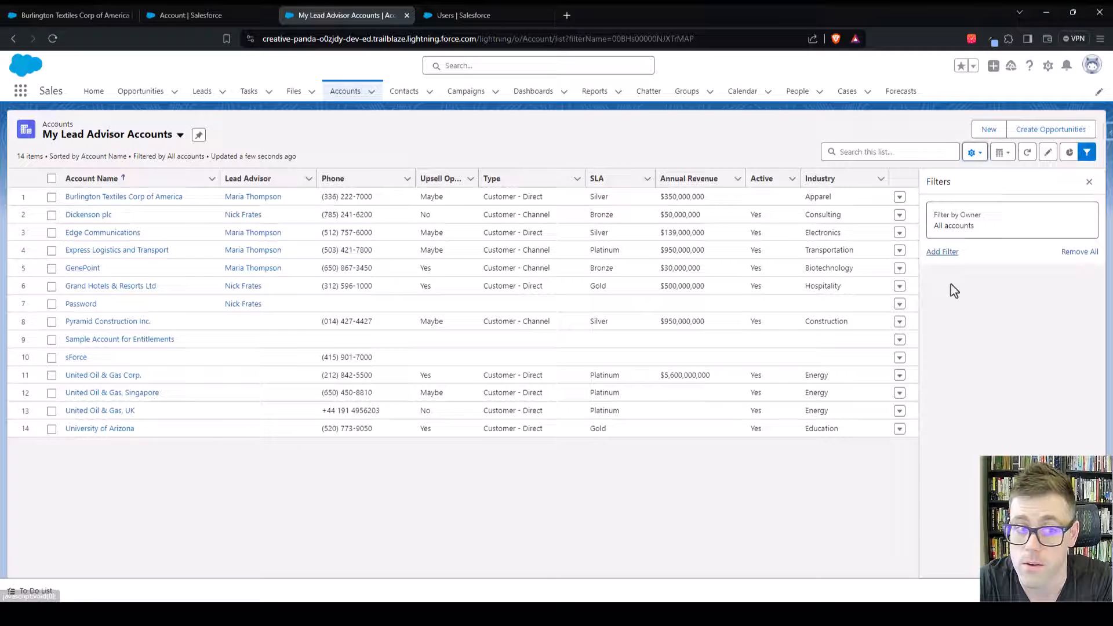
- Add a LeadAdvisorFormula equals 1 filter and save so only three accounts remain
click(941, 251)
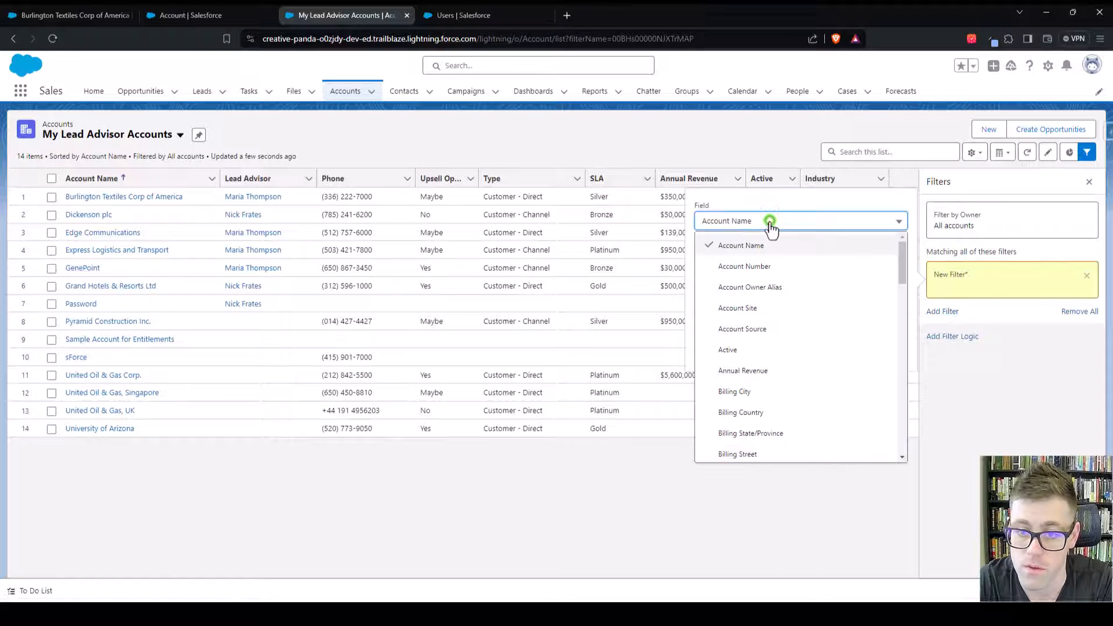
scroll(down, 3)
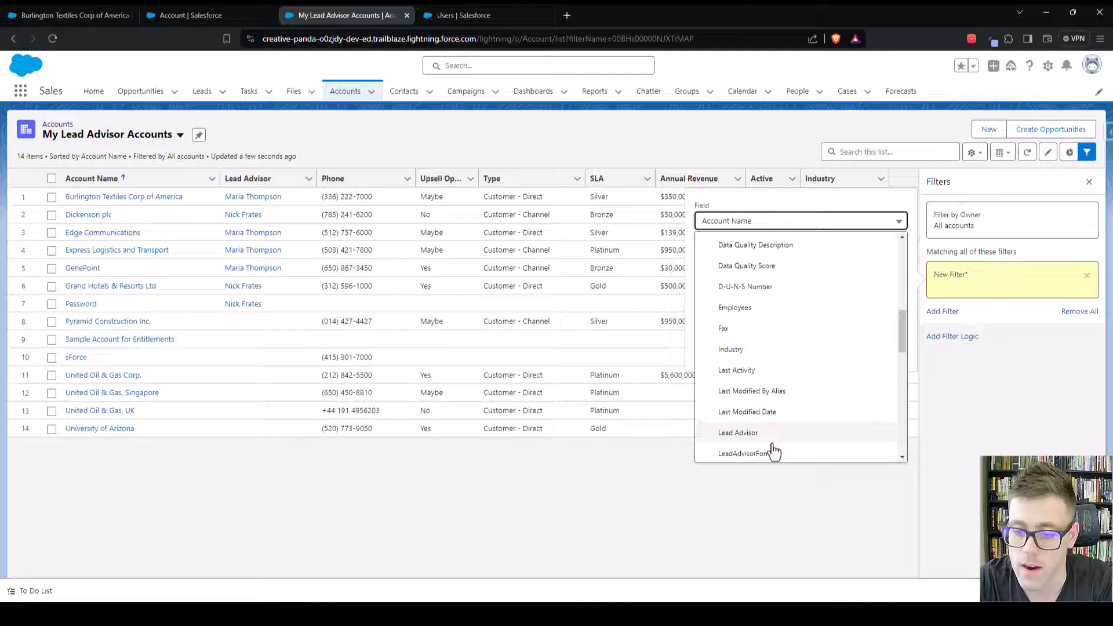
click(749, 454)
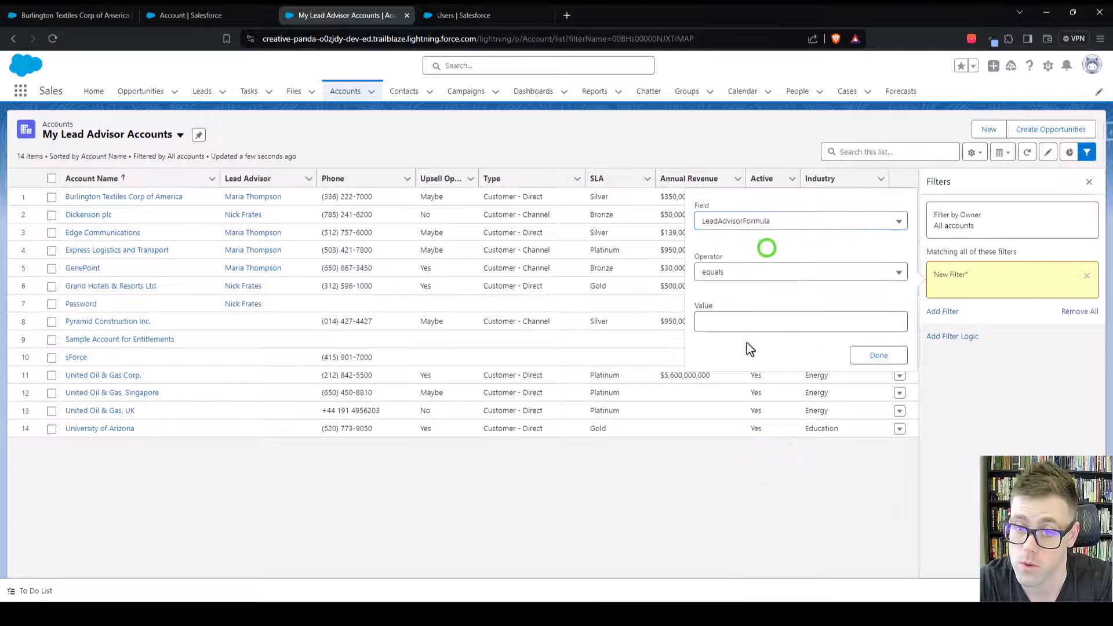
text(1)
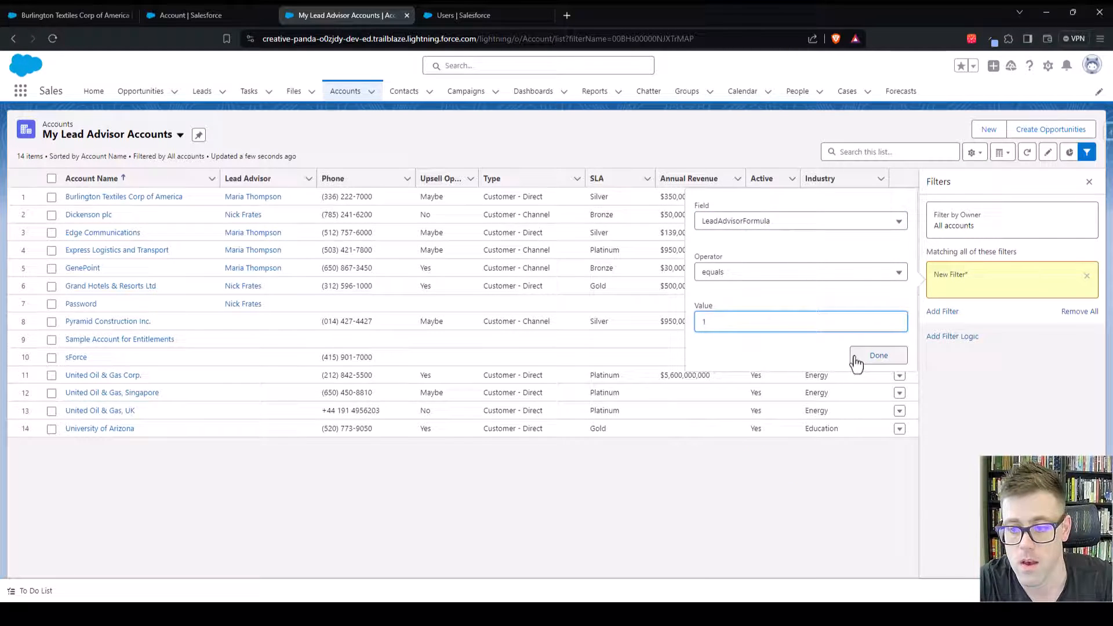
click(879, 356)
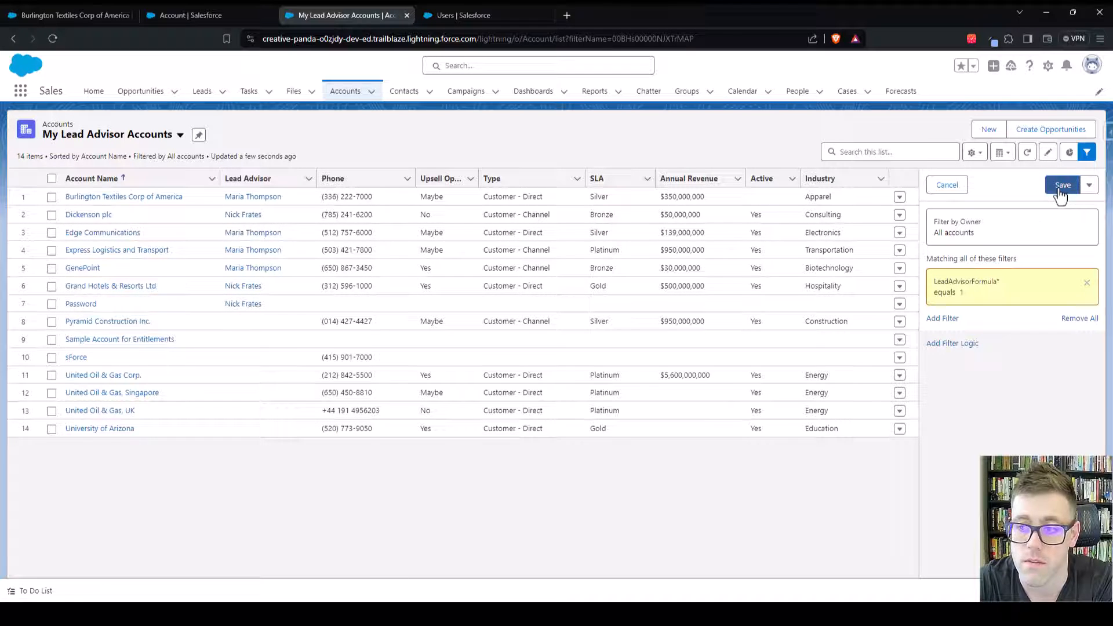
click(1062, 184)
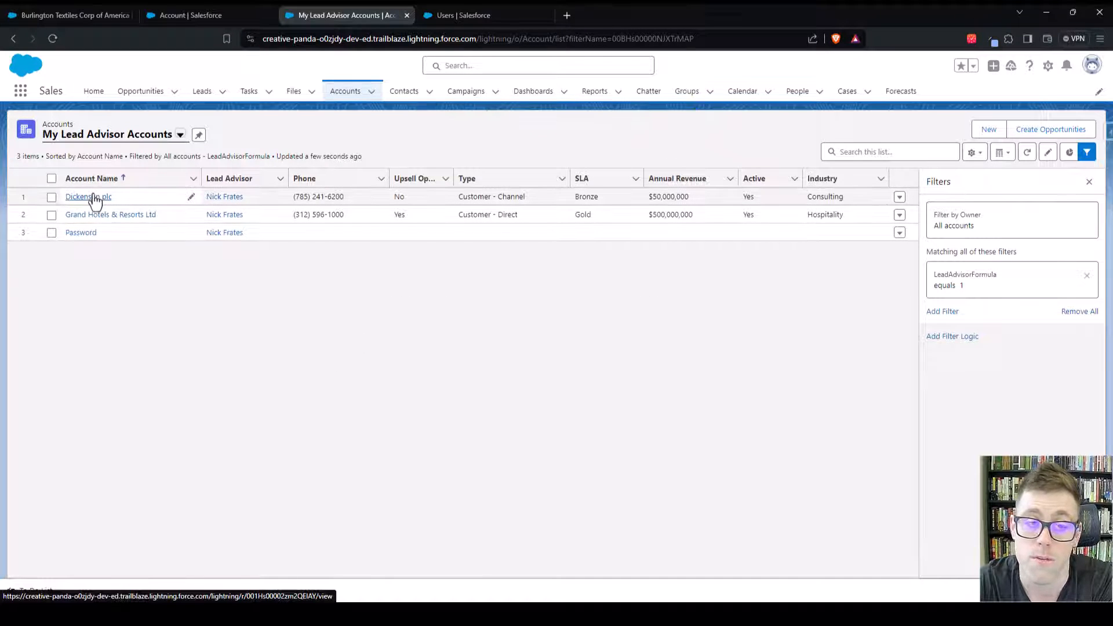
mouse_move(269, 276)
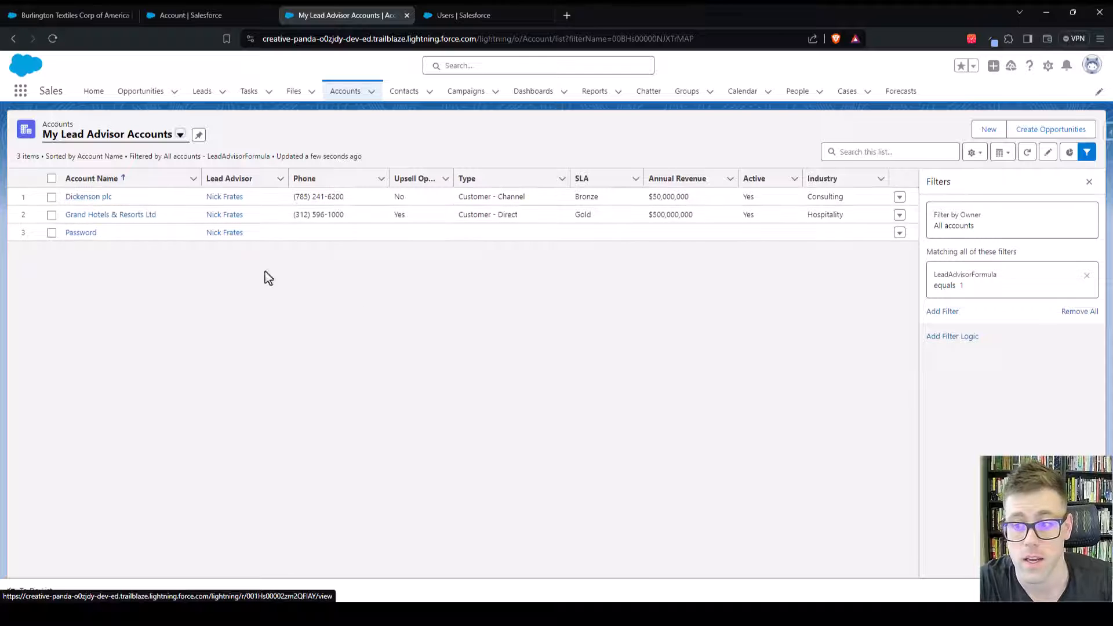
mouse_move(539, 339)
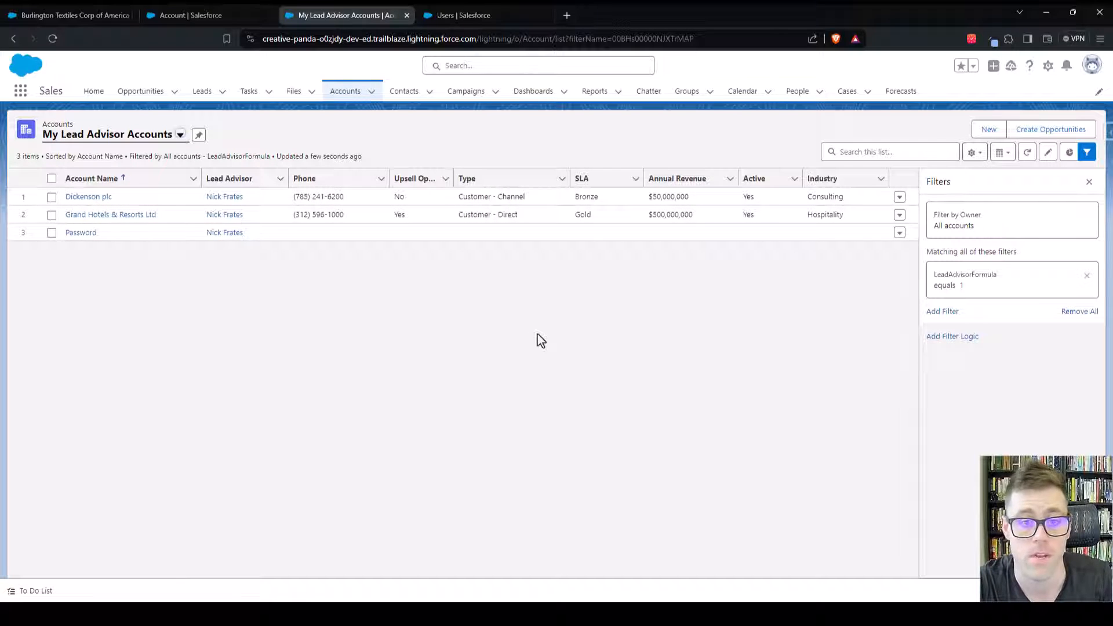
mouse_move(538, 343)
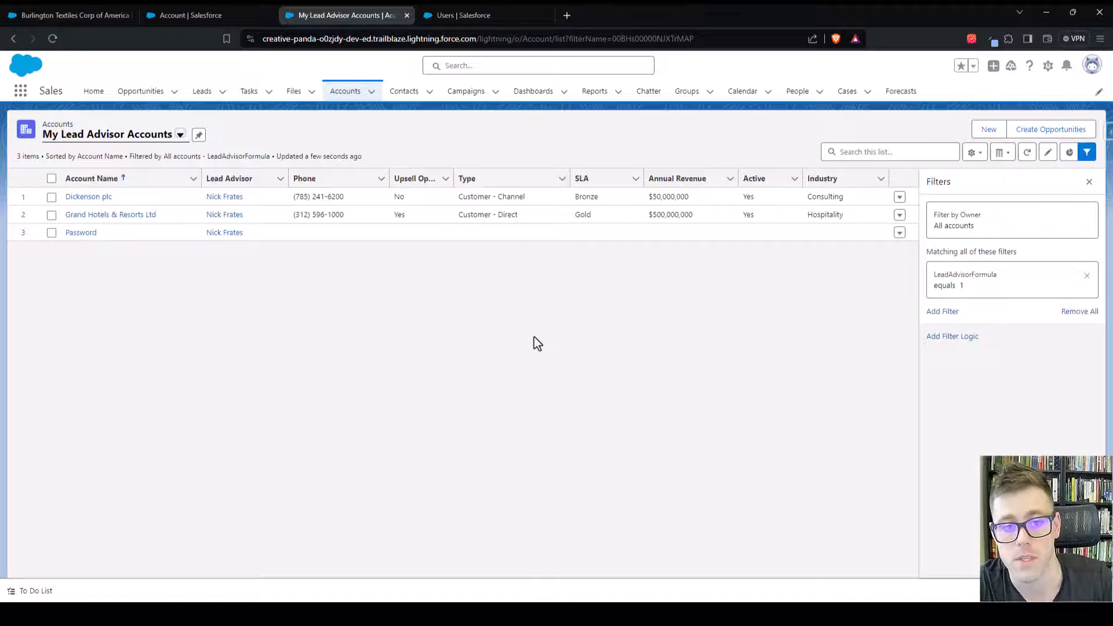
mouse_move(381, 327)
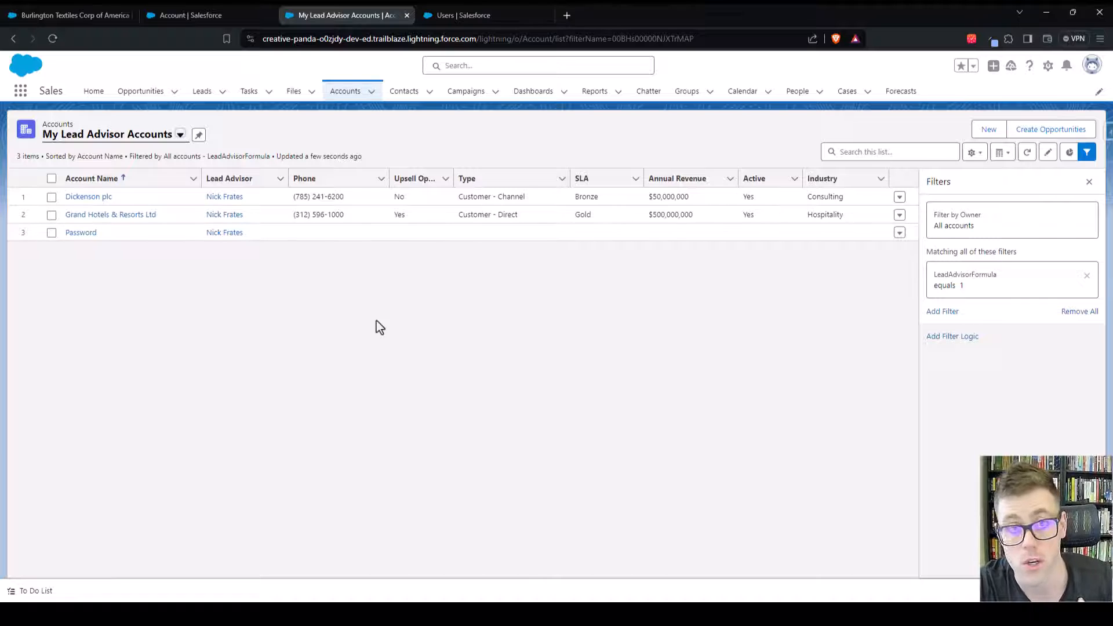
mouse_move(234, 222)
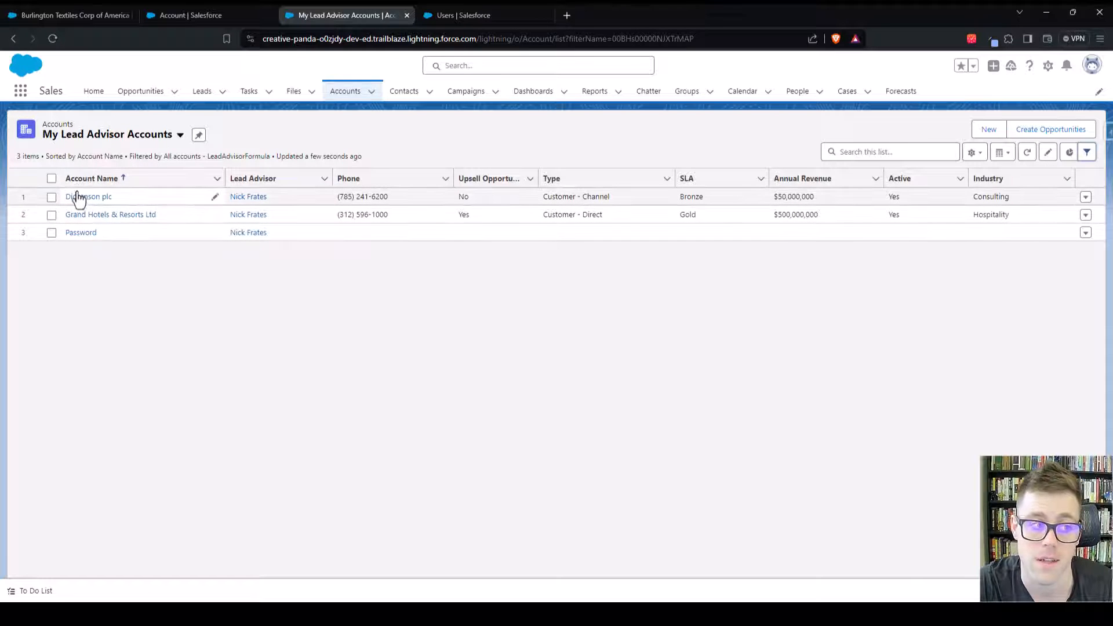
mouse_move(157, 313)
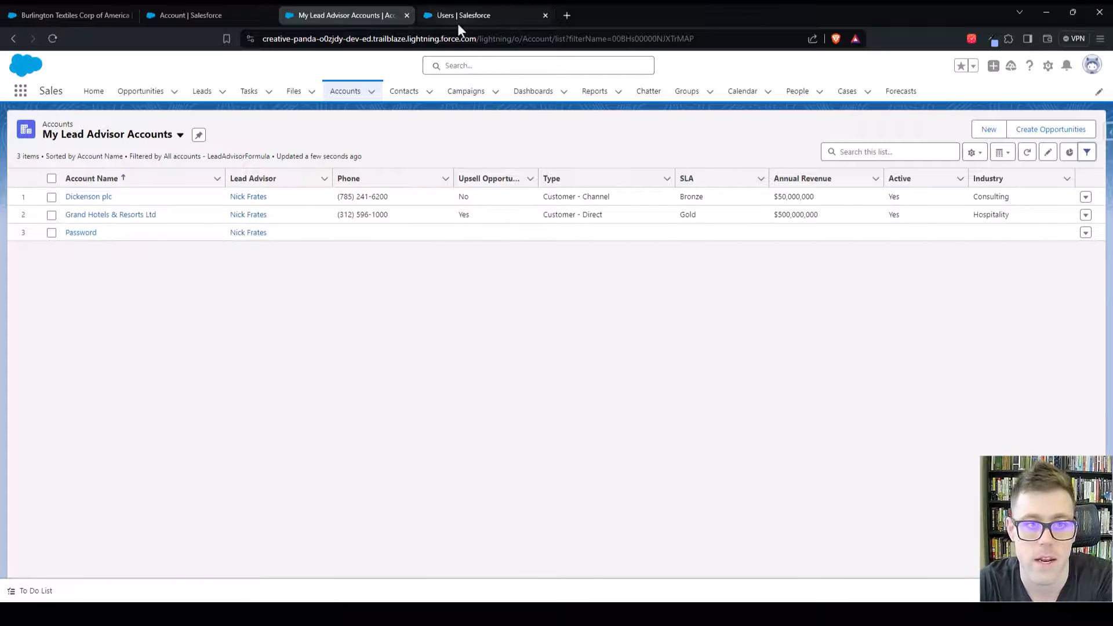
click(466, 15)
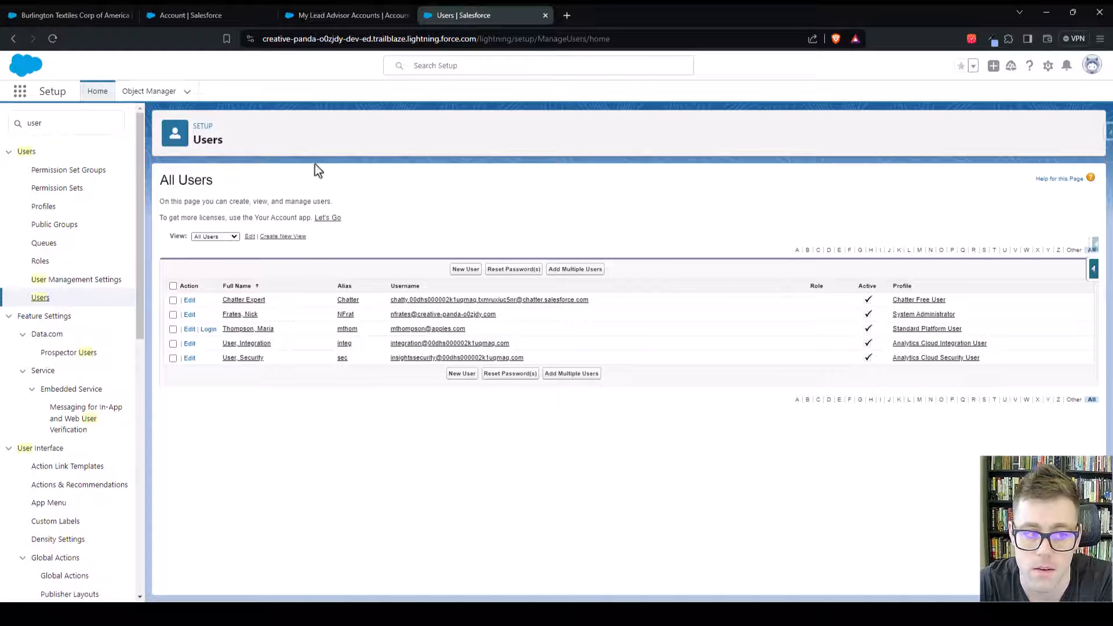
mouse_move(207, 329)
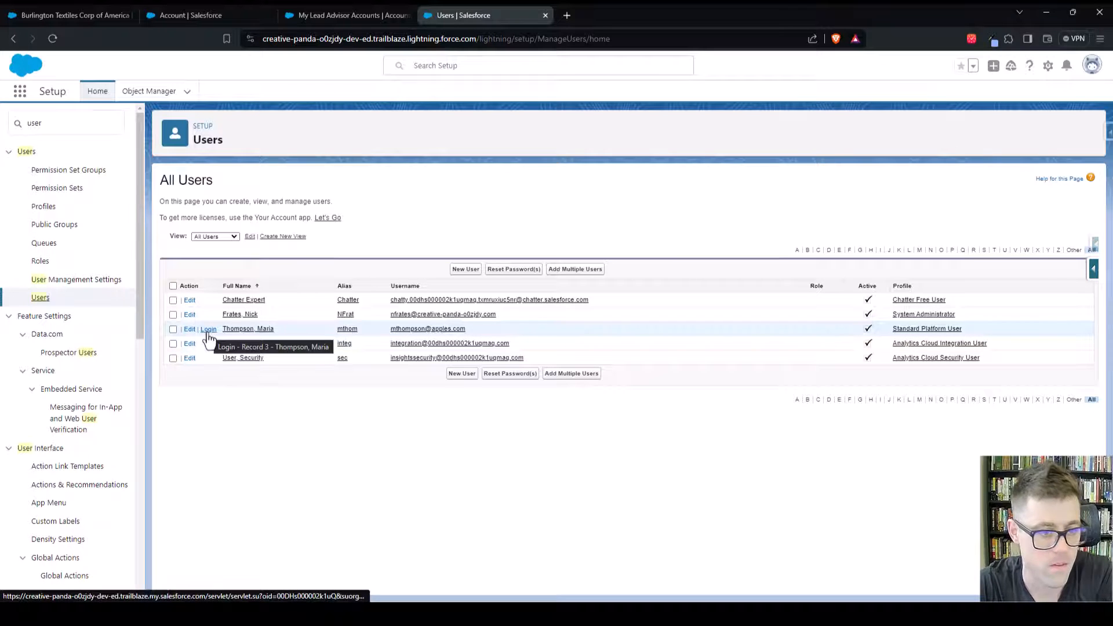
click(207, 330)
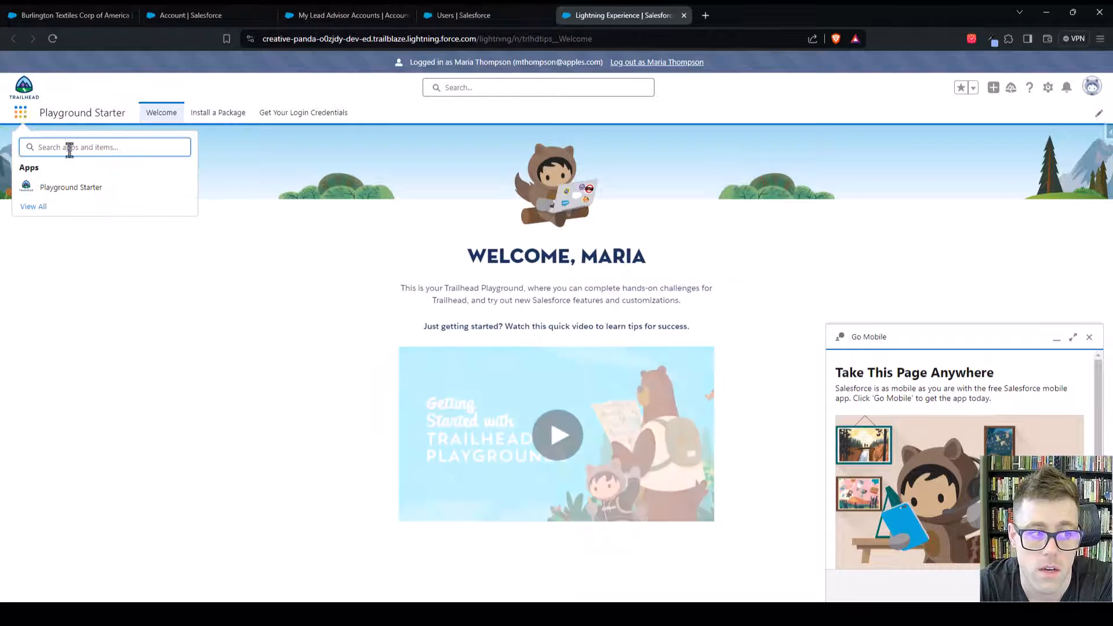
text(sales)
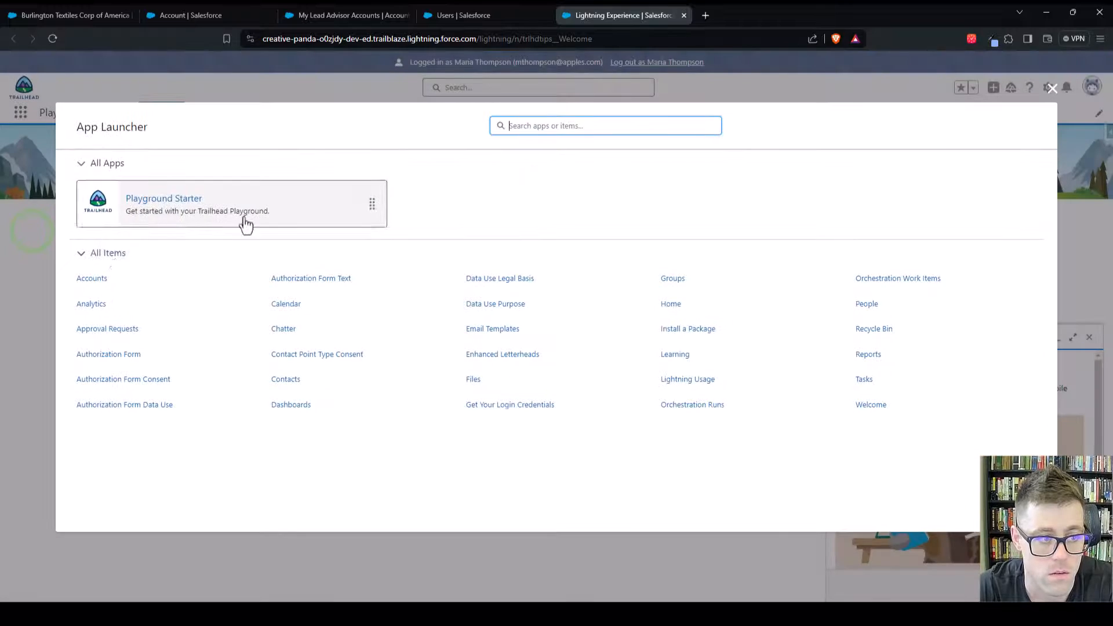
click(91, 279)
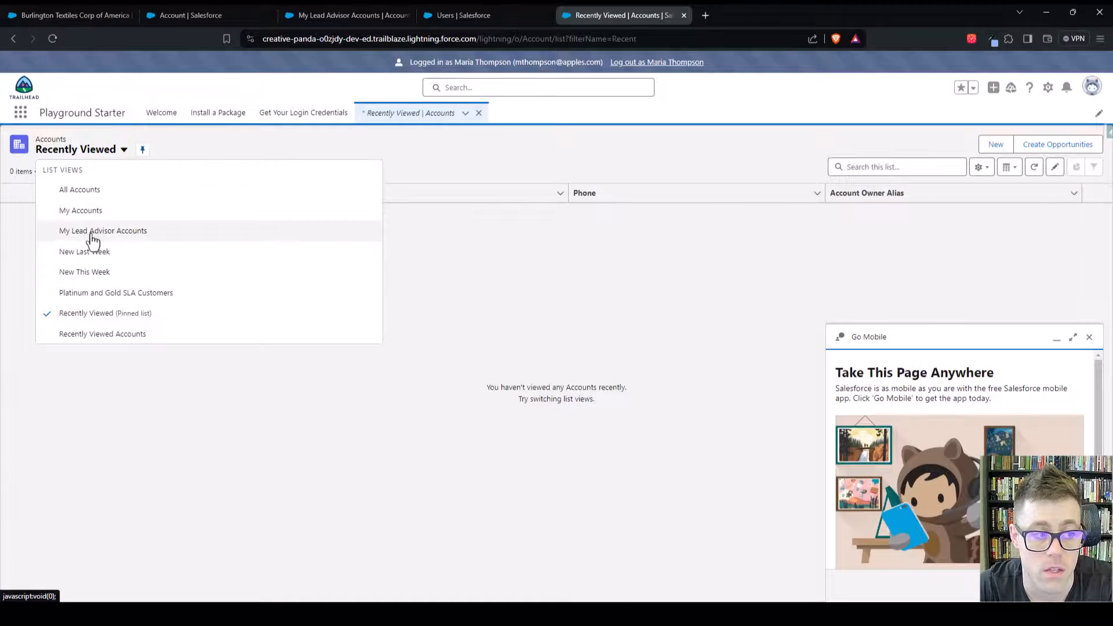
- View her four accounts in My Lead Advisor Accounts, then return to the Burlington Textiles record
click(103, 231)
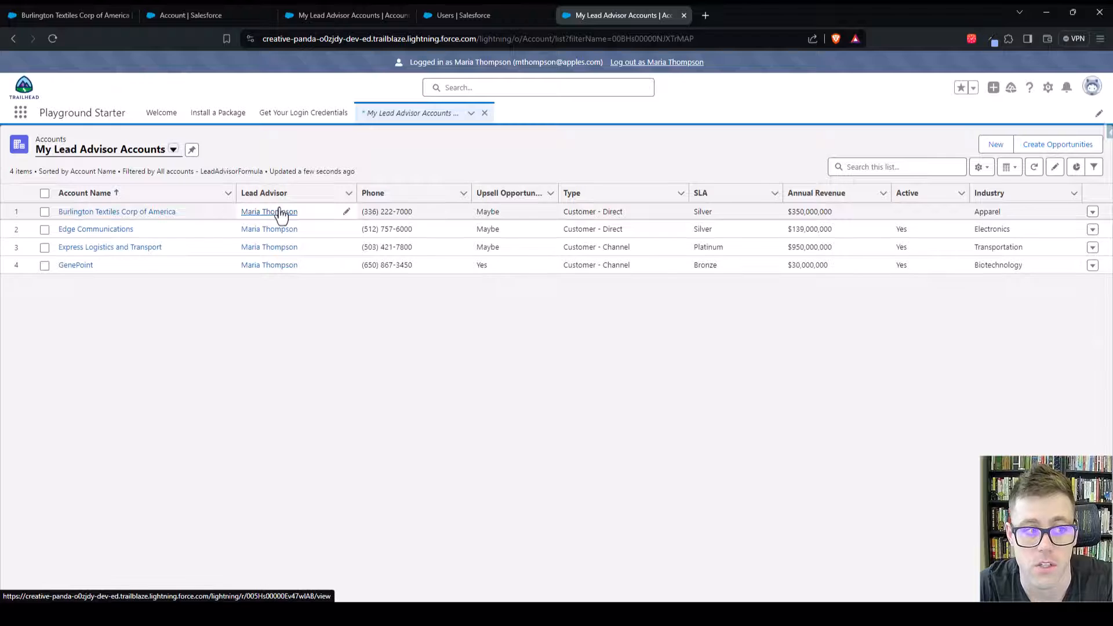
click(115, 211)
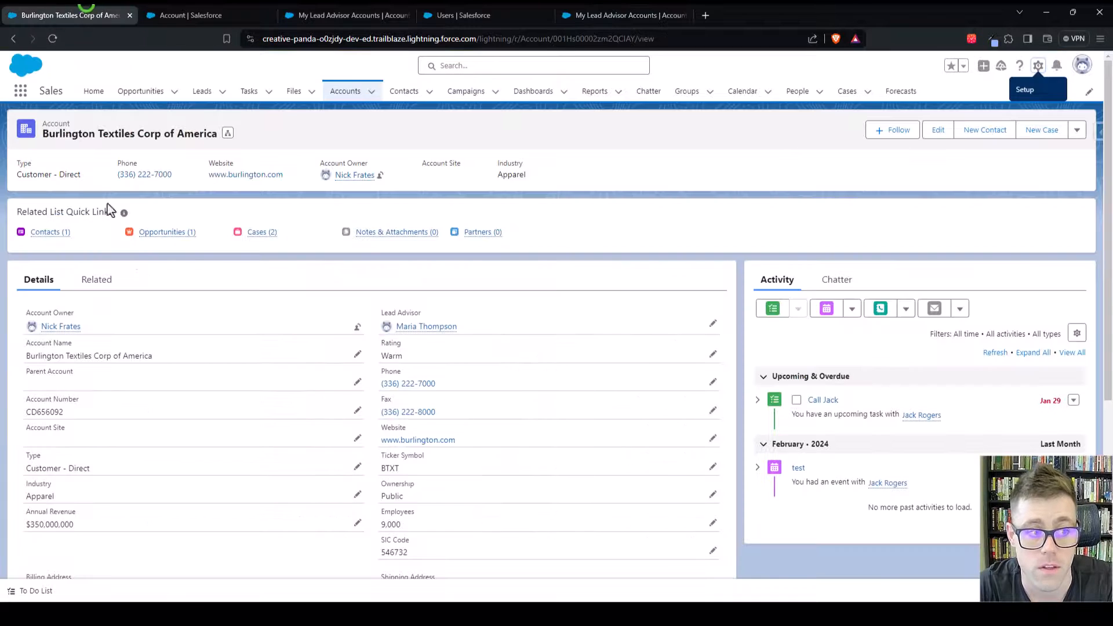
click(348, 15)
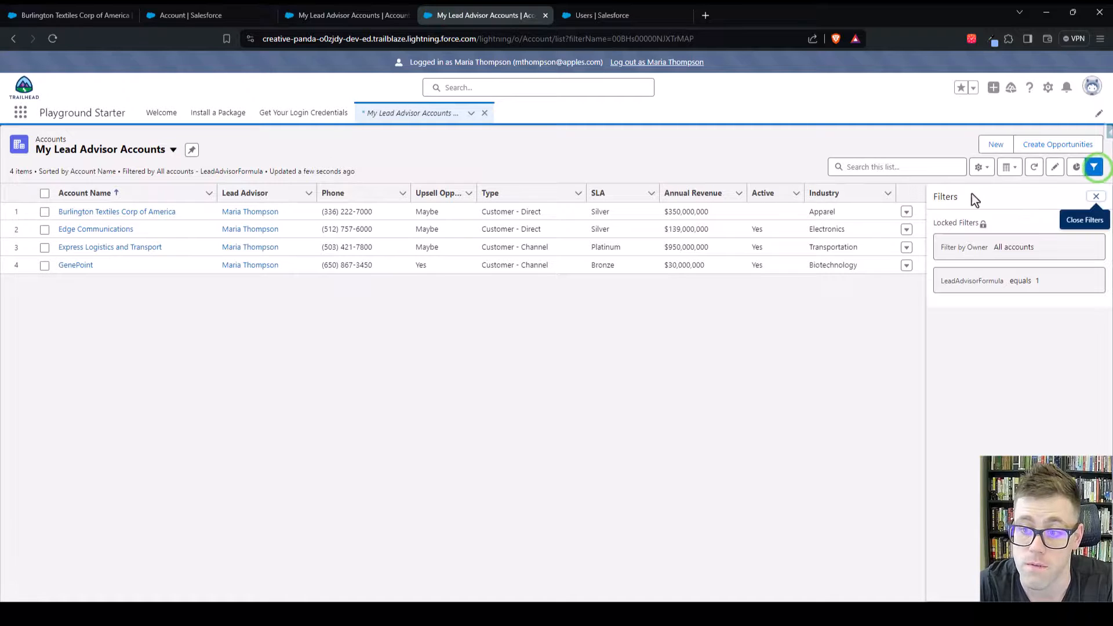
mouse_move(983, 297)
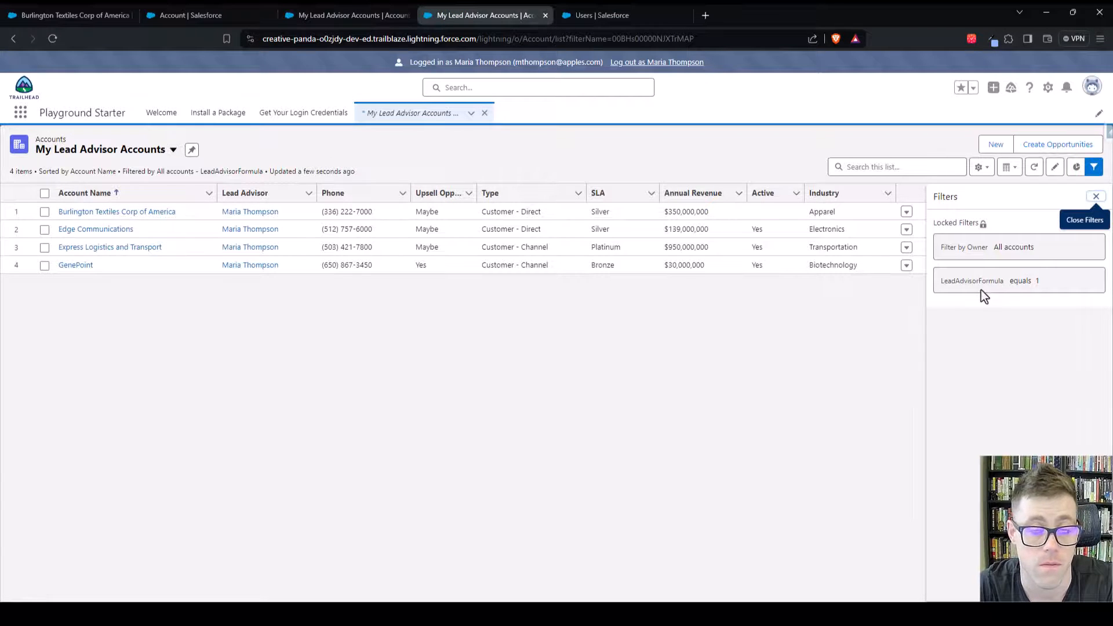
mouse_move(998, 302)
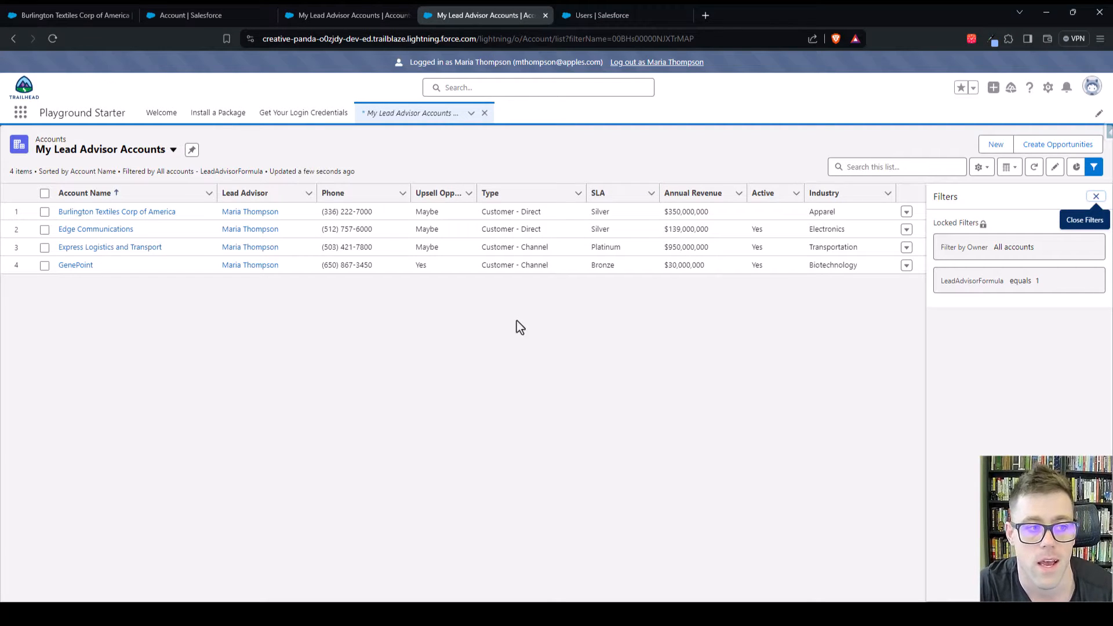
mouse_move(744, 296)
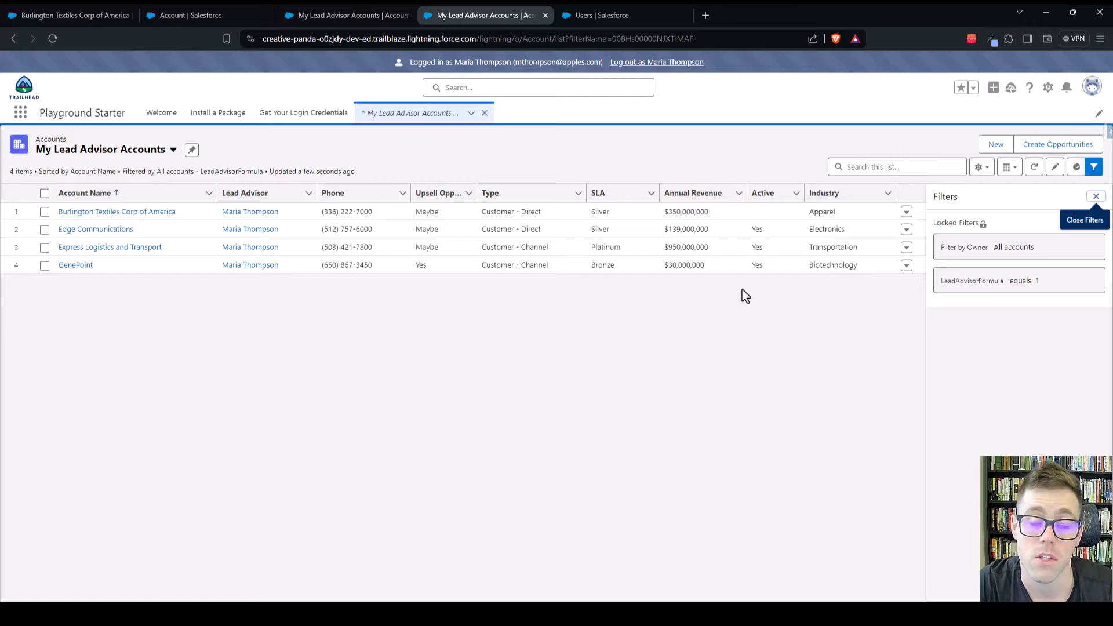